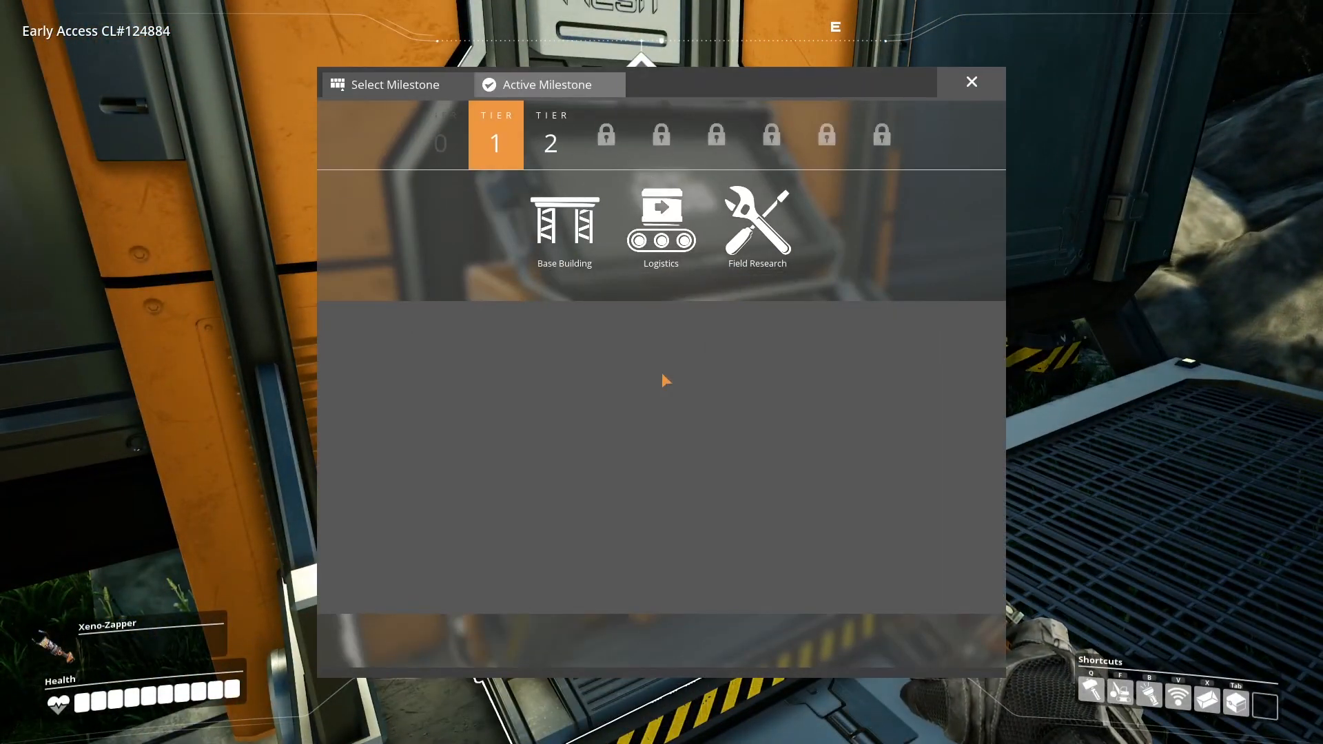
pyautogui.moveTo(775, 248)
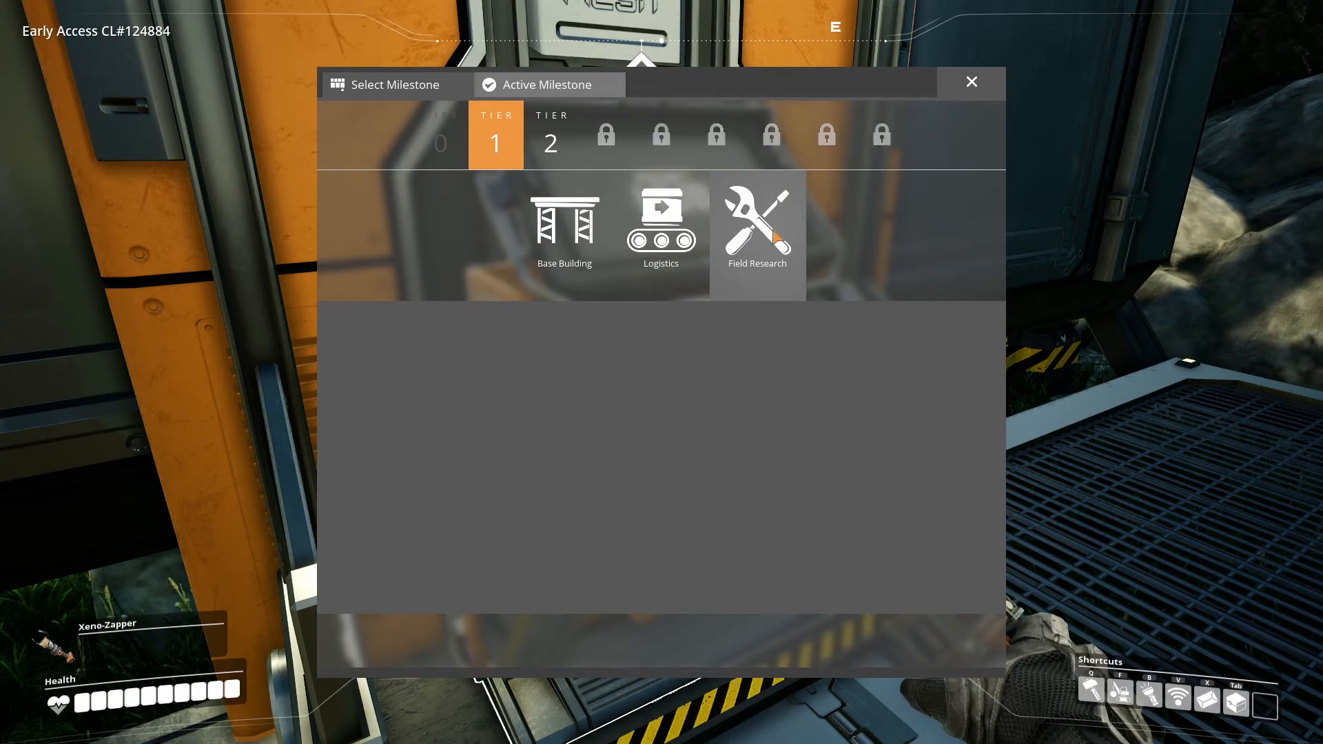
# - Select Tier 1 Field Research as the HUB milestone and launch its pod
pyautogui.click(757, 230)
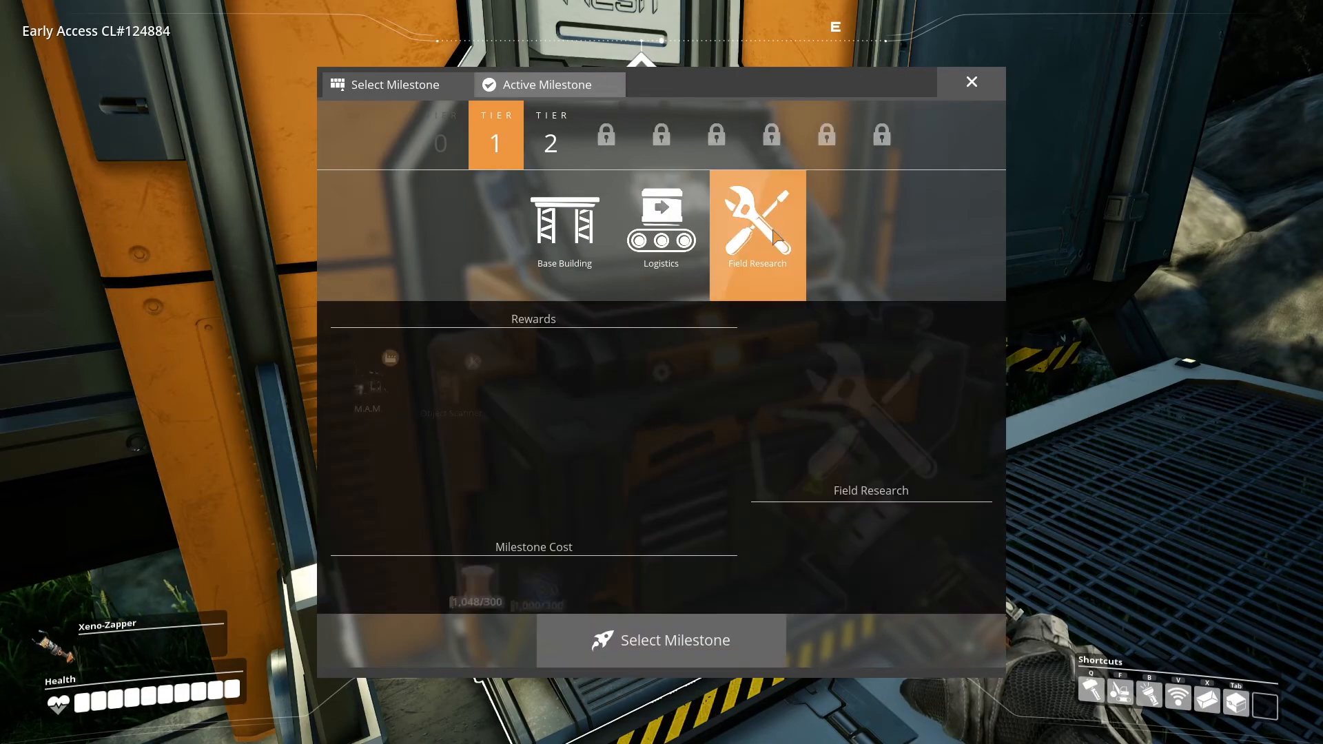
pyautogui.click(757, 234)
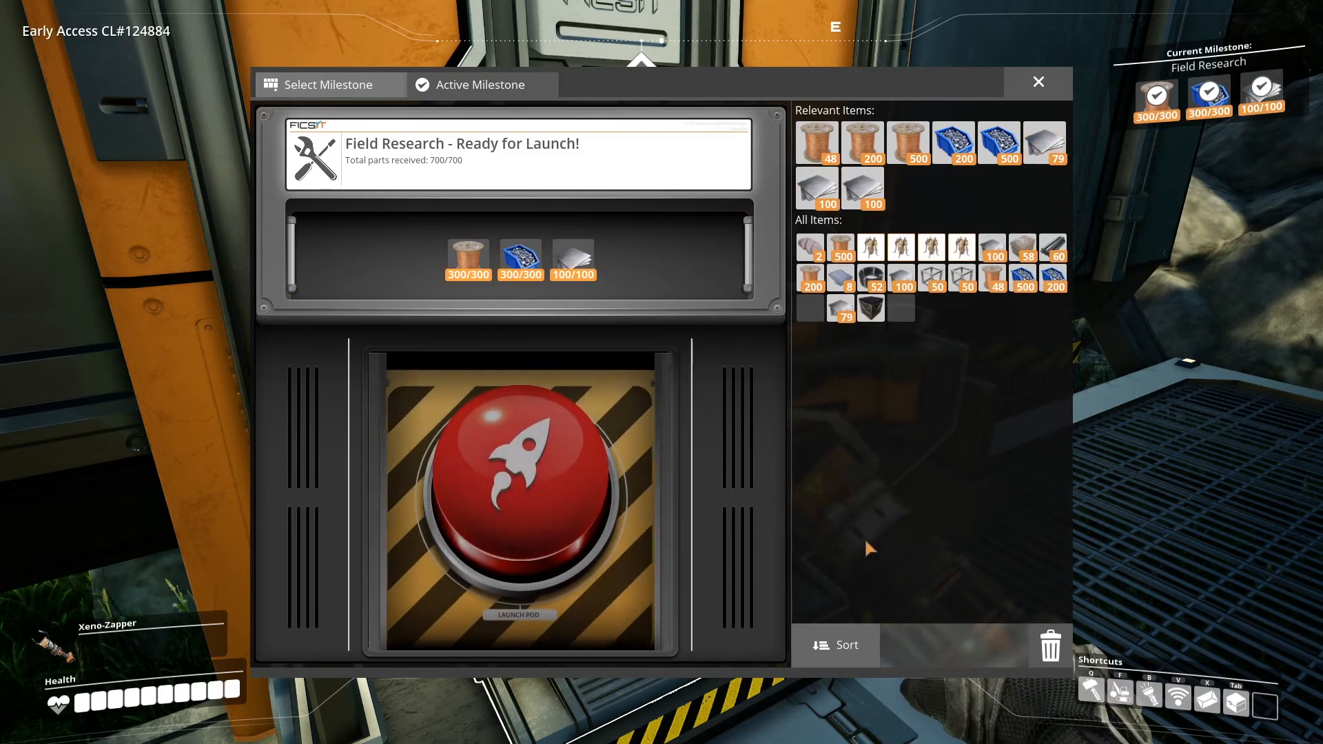
pyautogui.moveTo(519, 455)
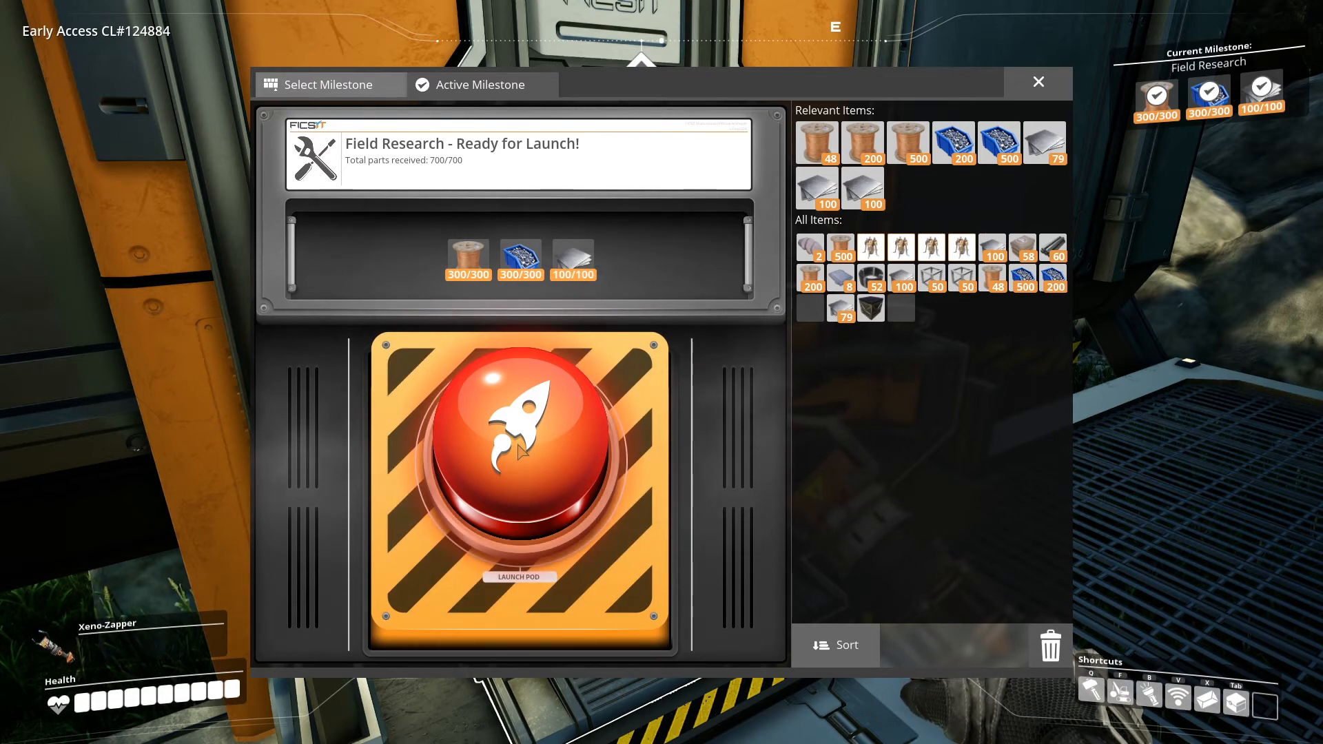
pyautogui.click(515, 443)
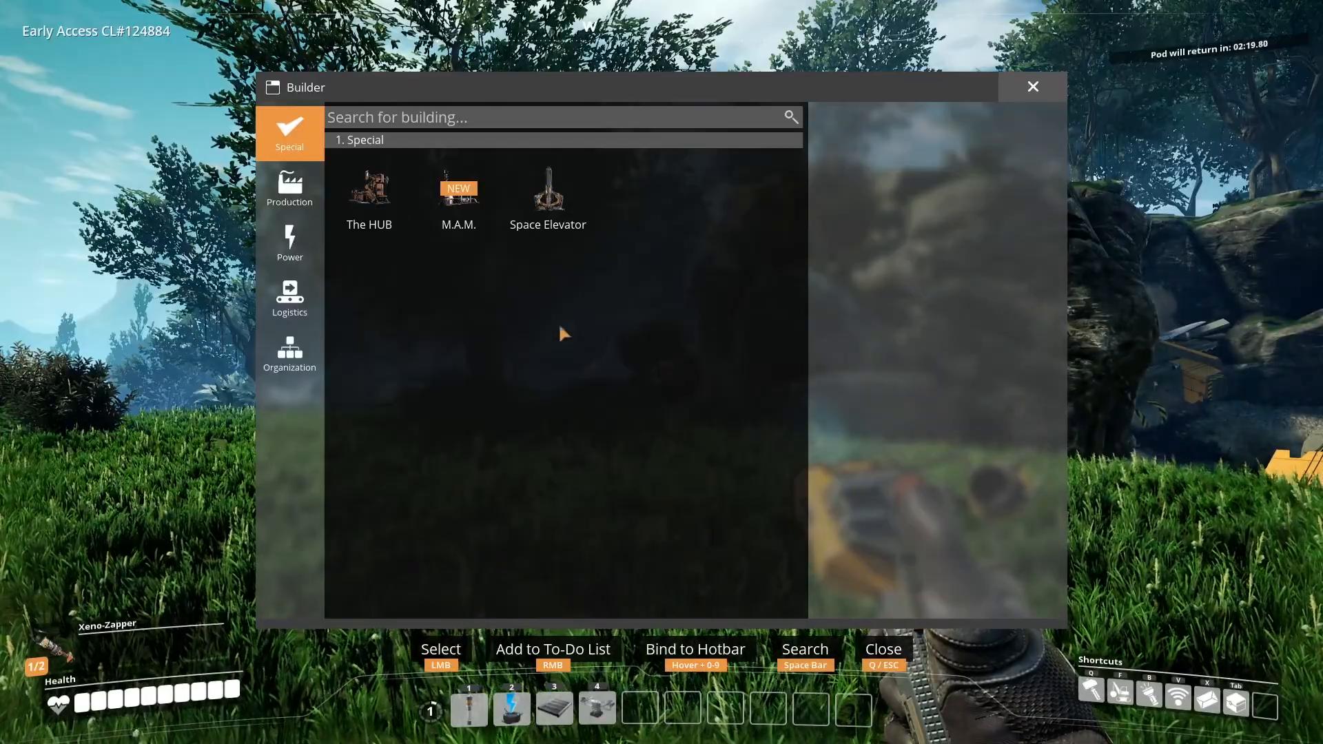
# - Pick the M.A.M. from the Special build category and place it
pyautogui.click(458, 193)
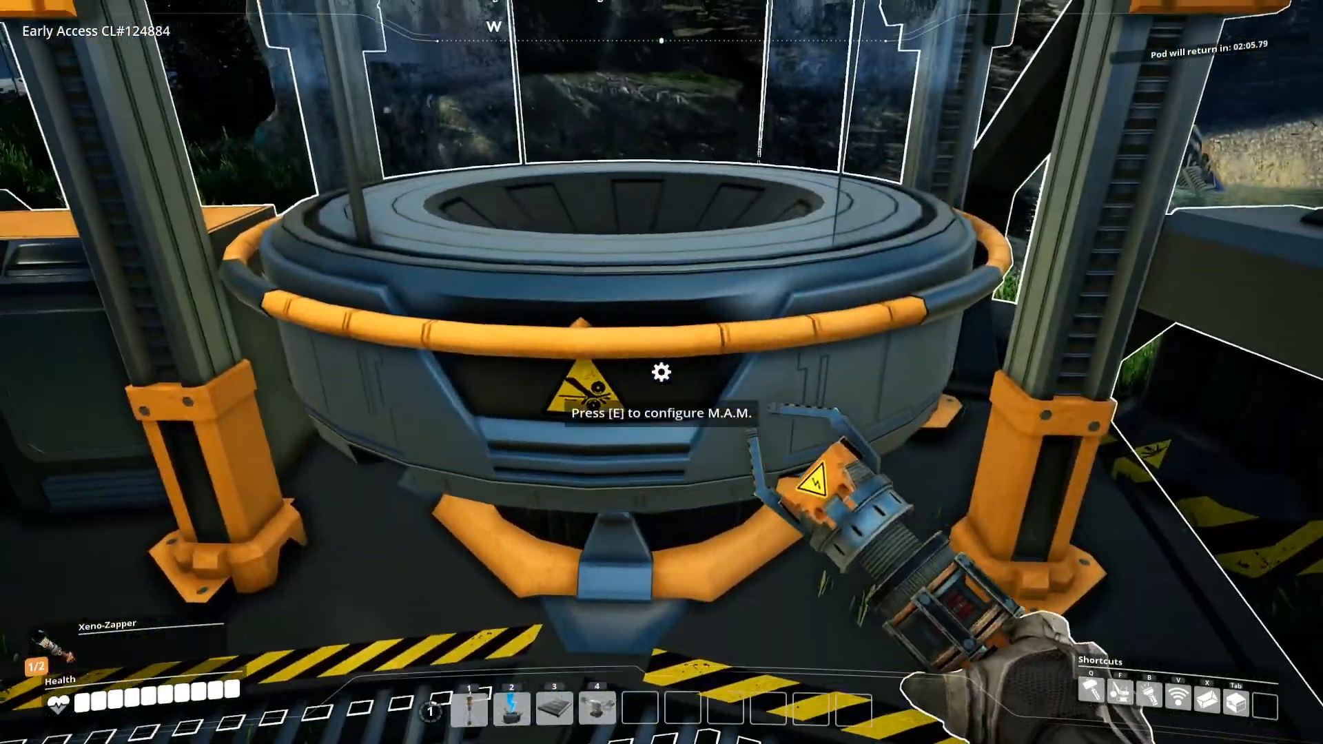
# - Open the M.A.M. research interface and browse to the Alien Organisms tree
pyautogui.press('e')
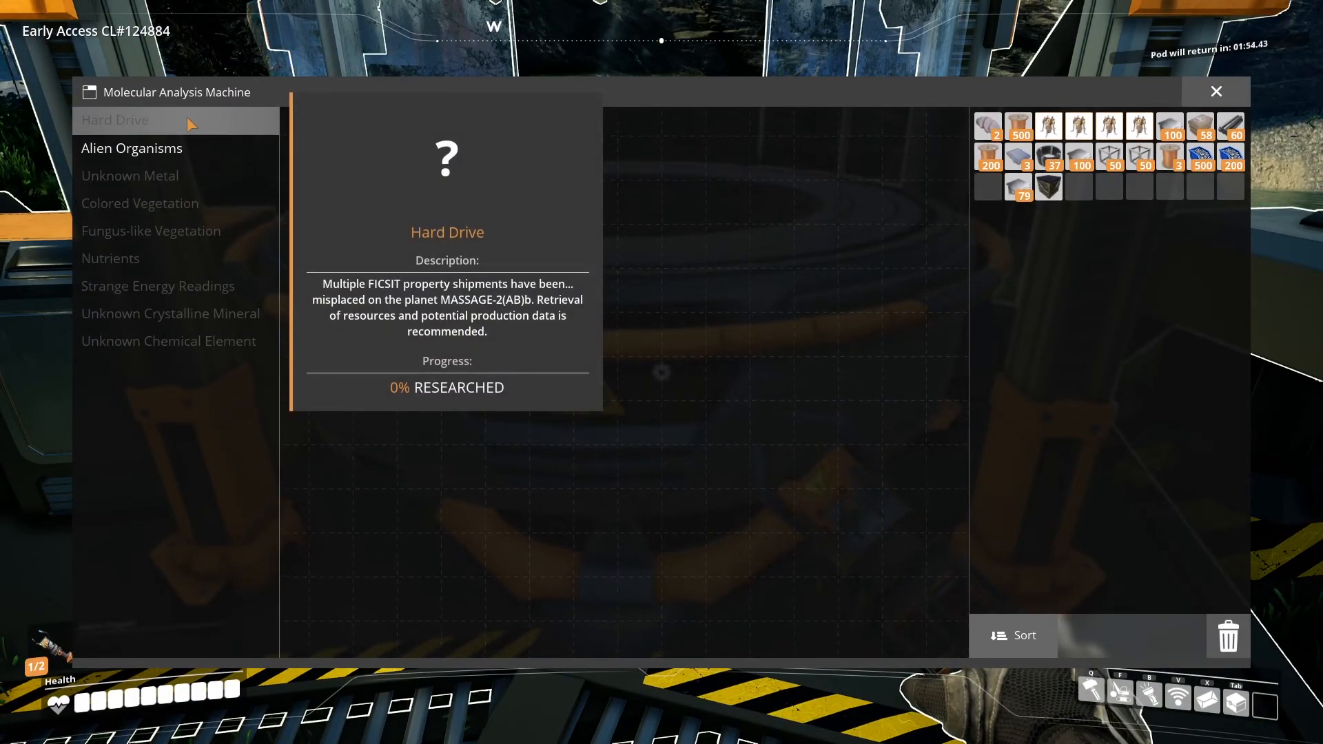
pyautogui.click(130, 175)
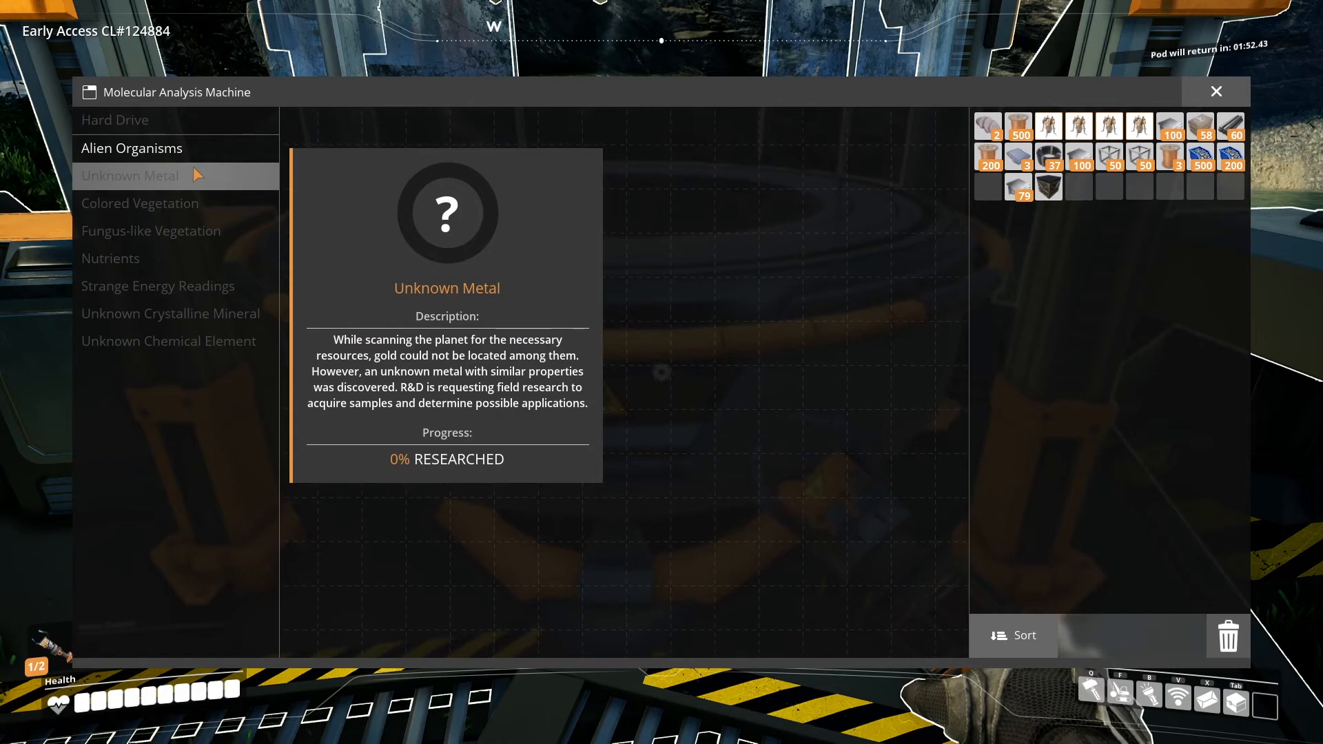
pyautogui.click(131, 147)
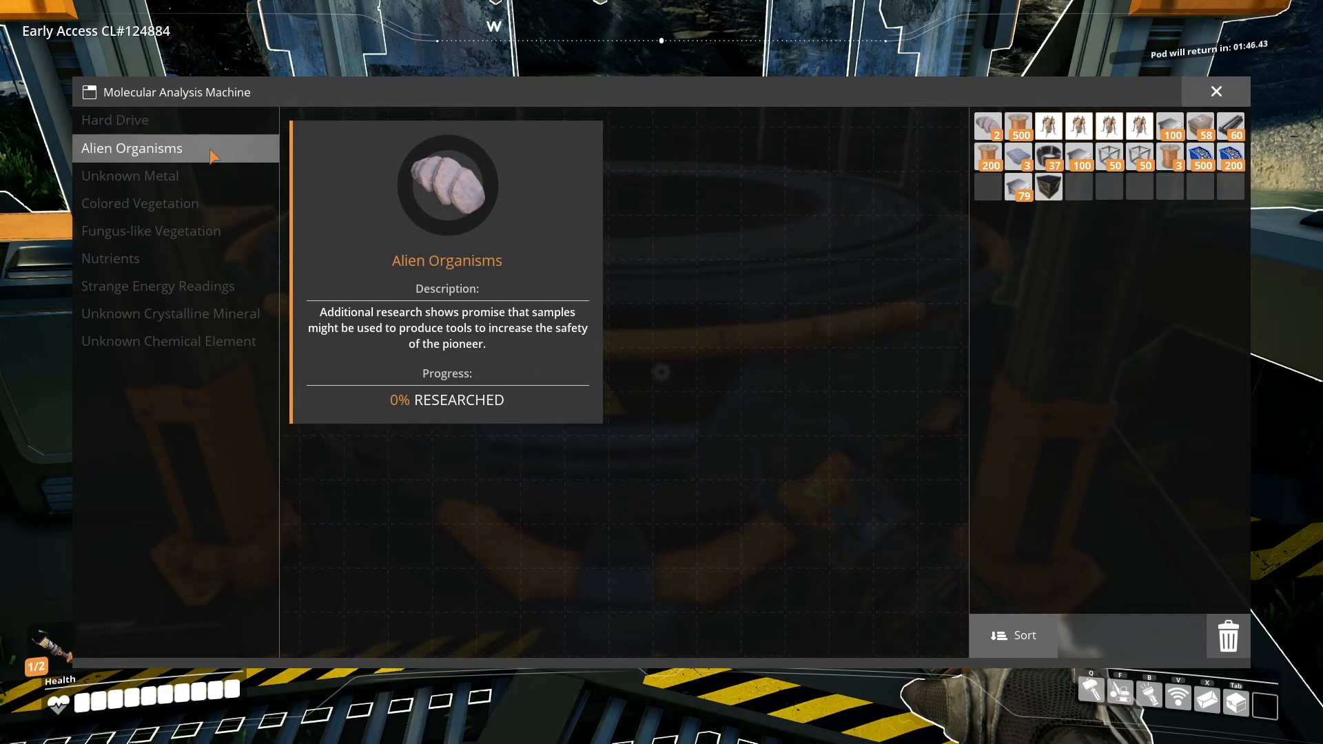
pyautogui.click(131, 147)
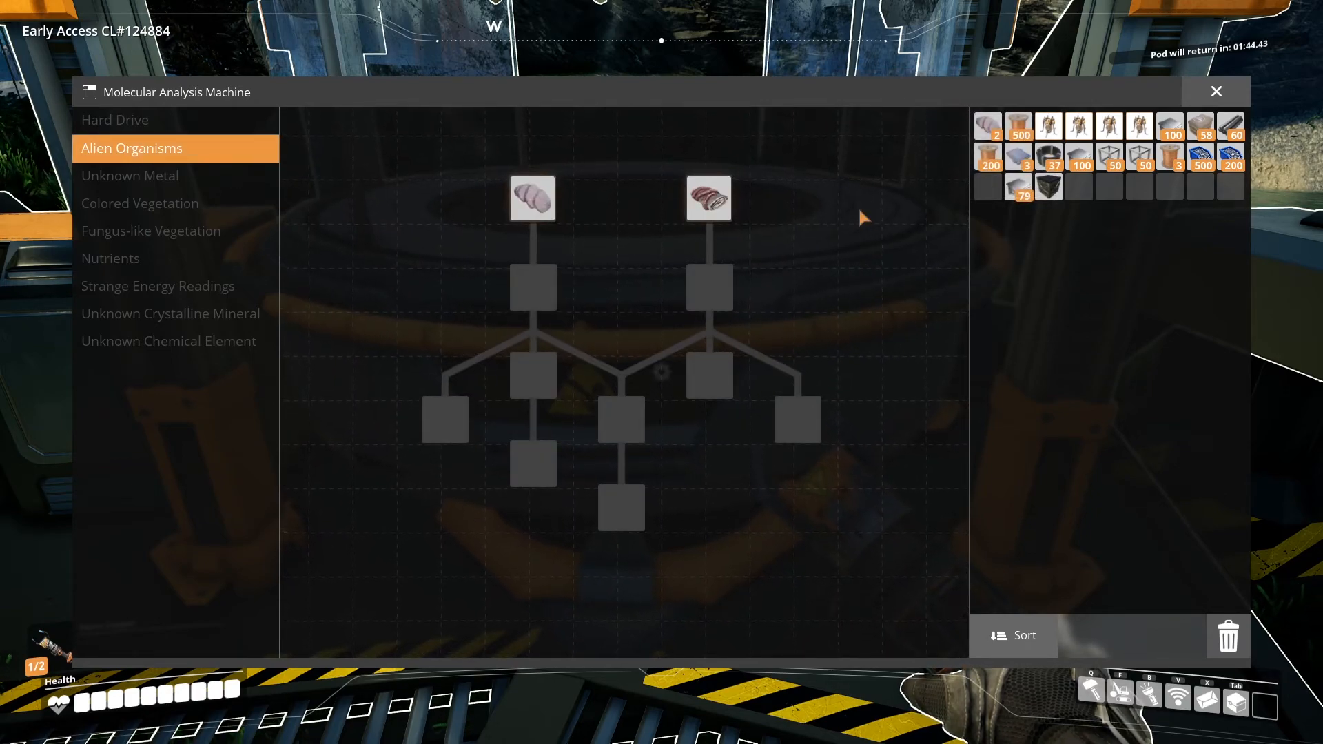
# - Research the Alien Carapace node and confirm the completed analysis
pyautogui.click(532, 199)
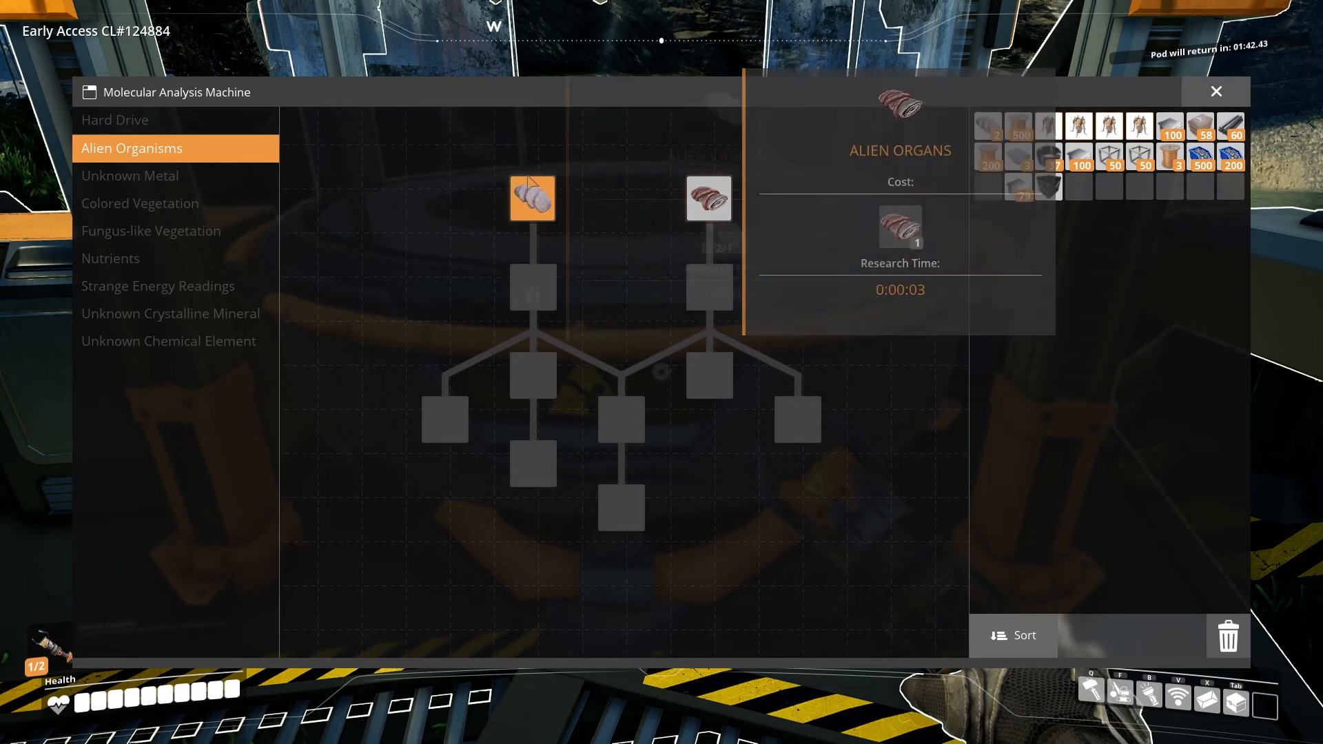
pyautogui.click(533, 198)
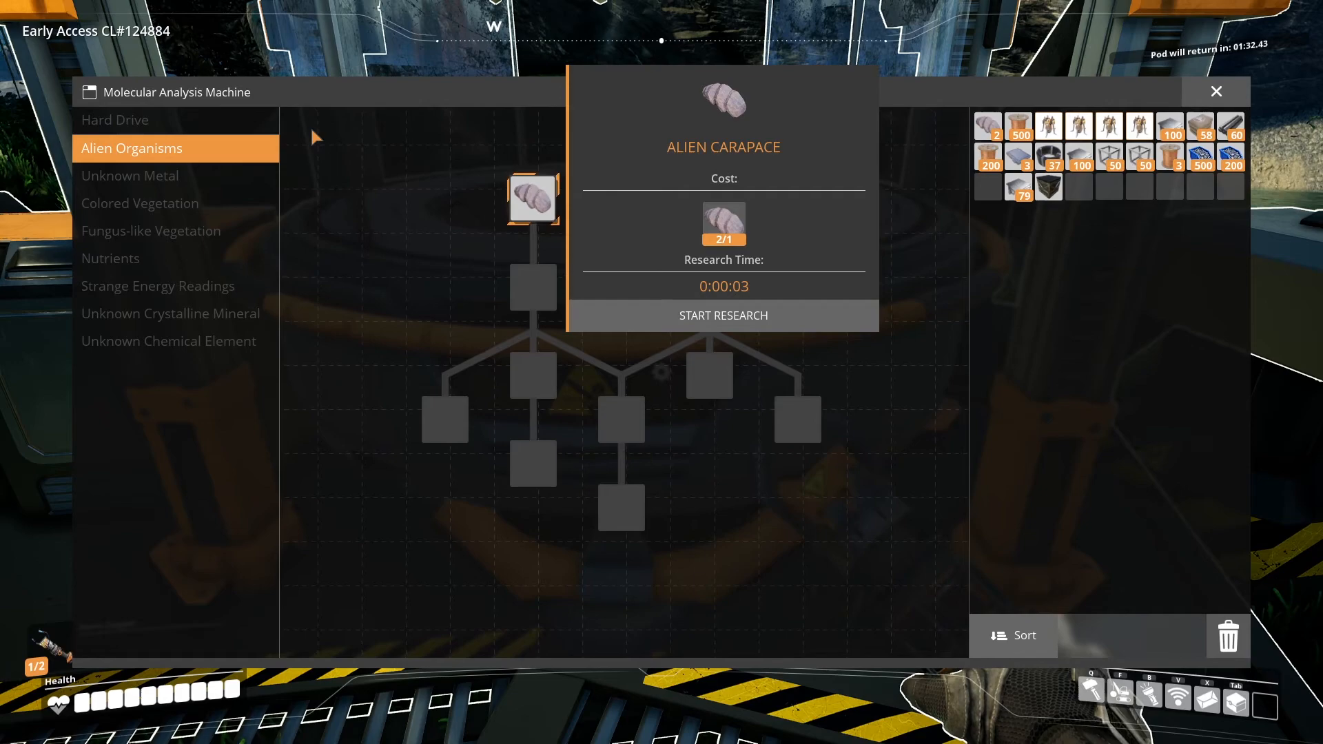
pyautogui.moveTo(742, 259)
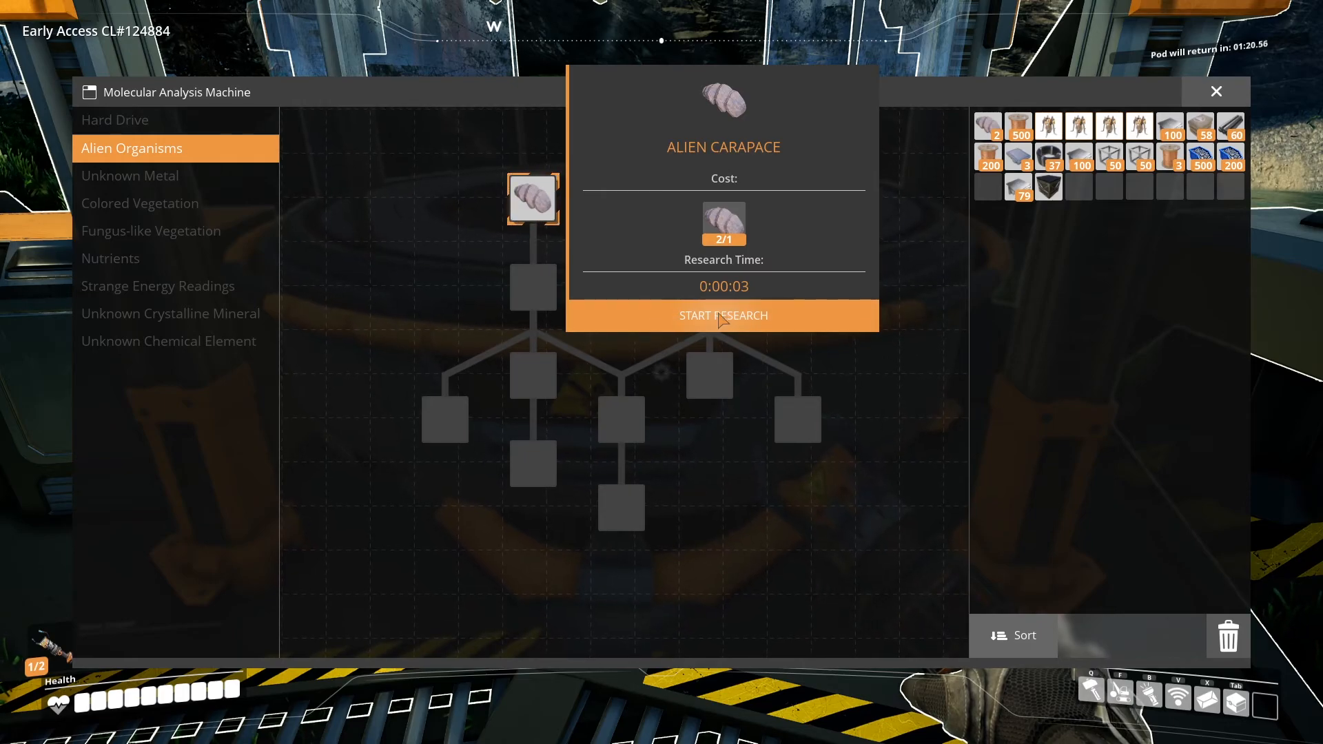
pyautogui.click(723, 315)
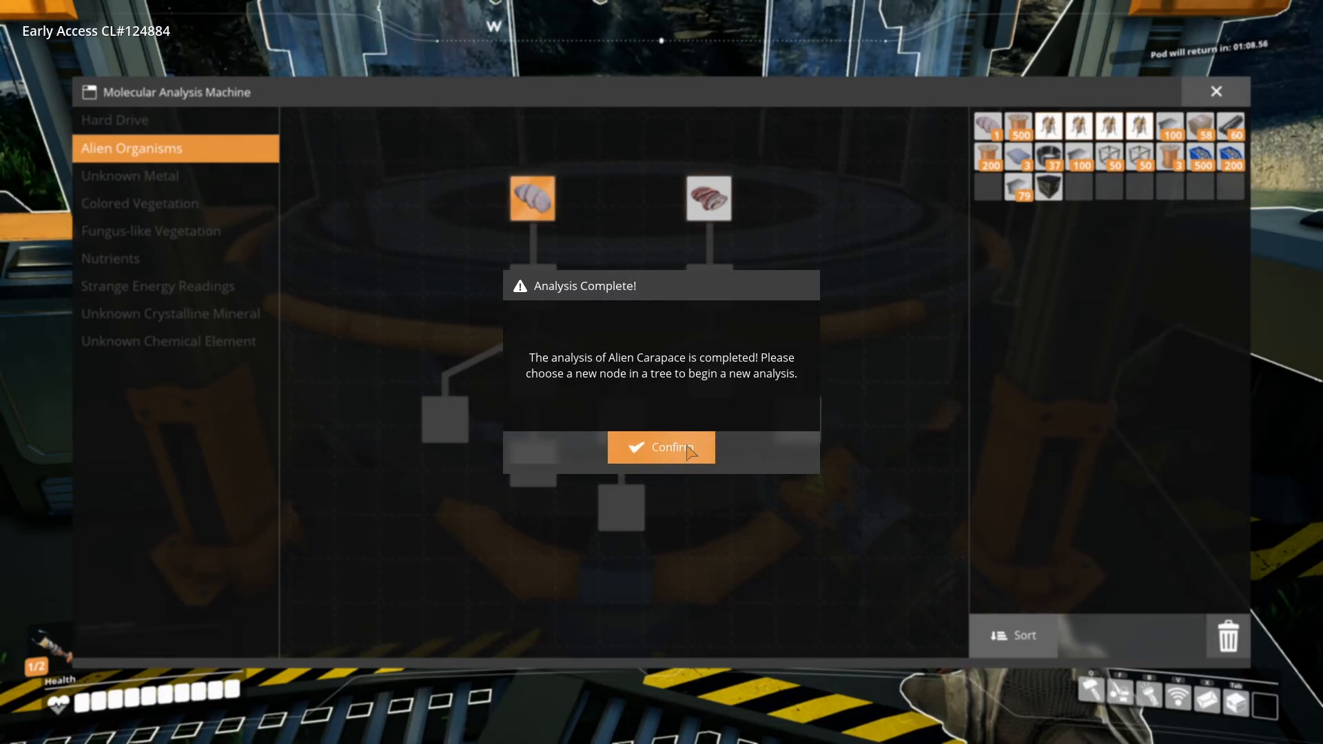
pyautogui.click(661, 447)
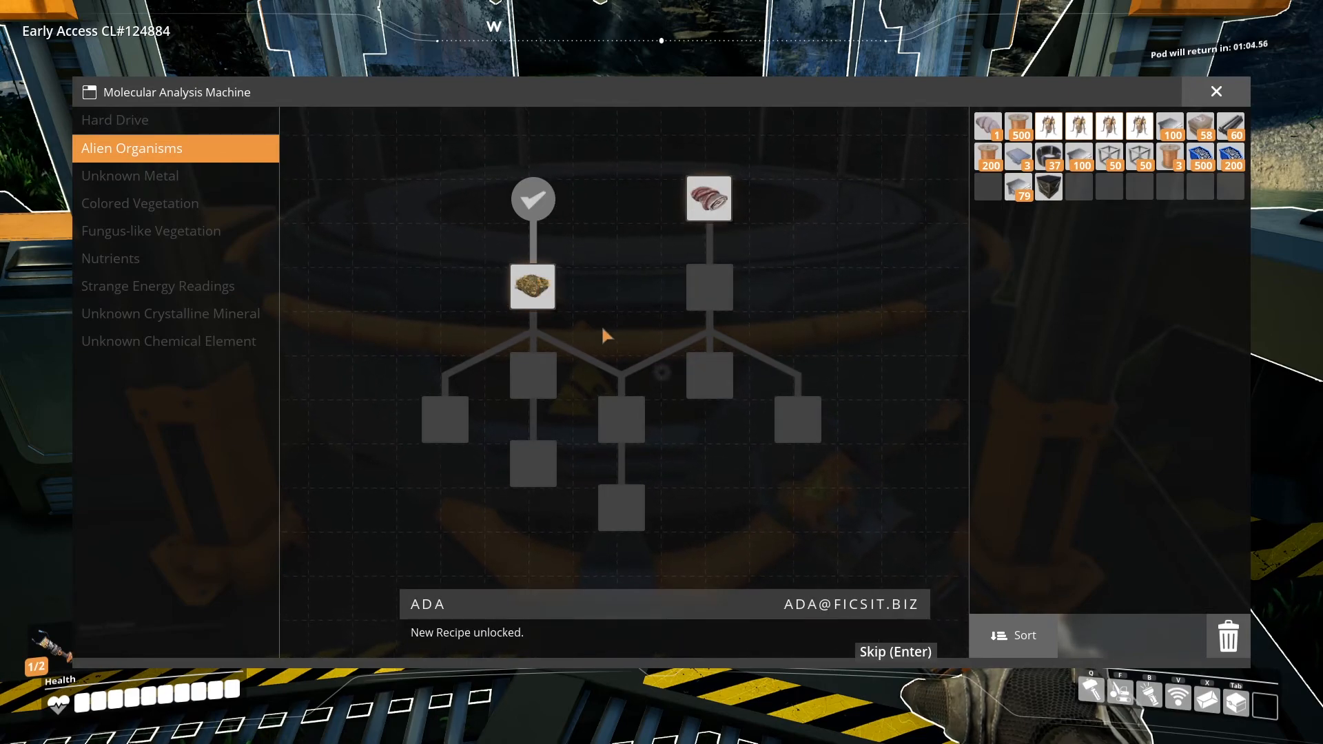
# - Open the Unknown Chemical Element tree and try the locked node at its bottom
pyautogui.click(168, 341)
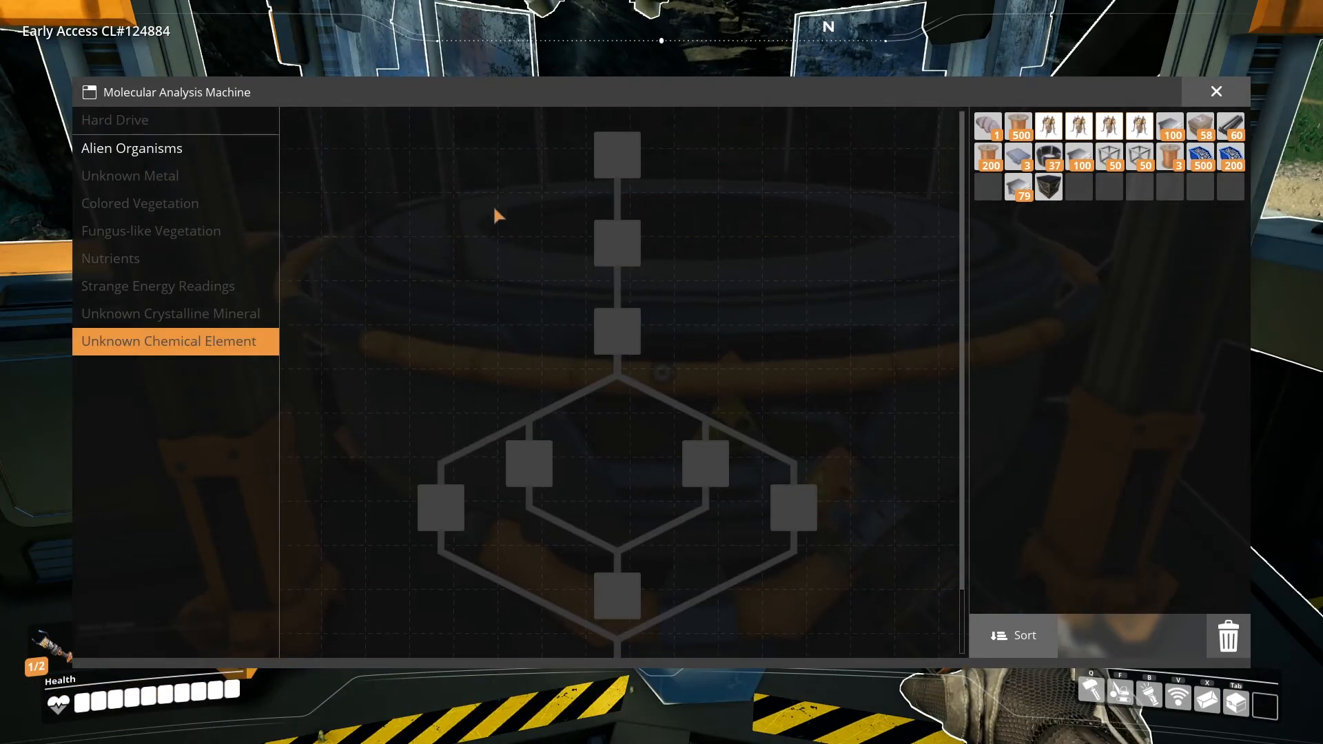
pyautogui.moveTo(728, 146)
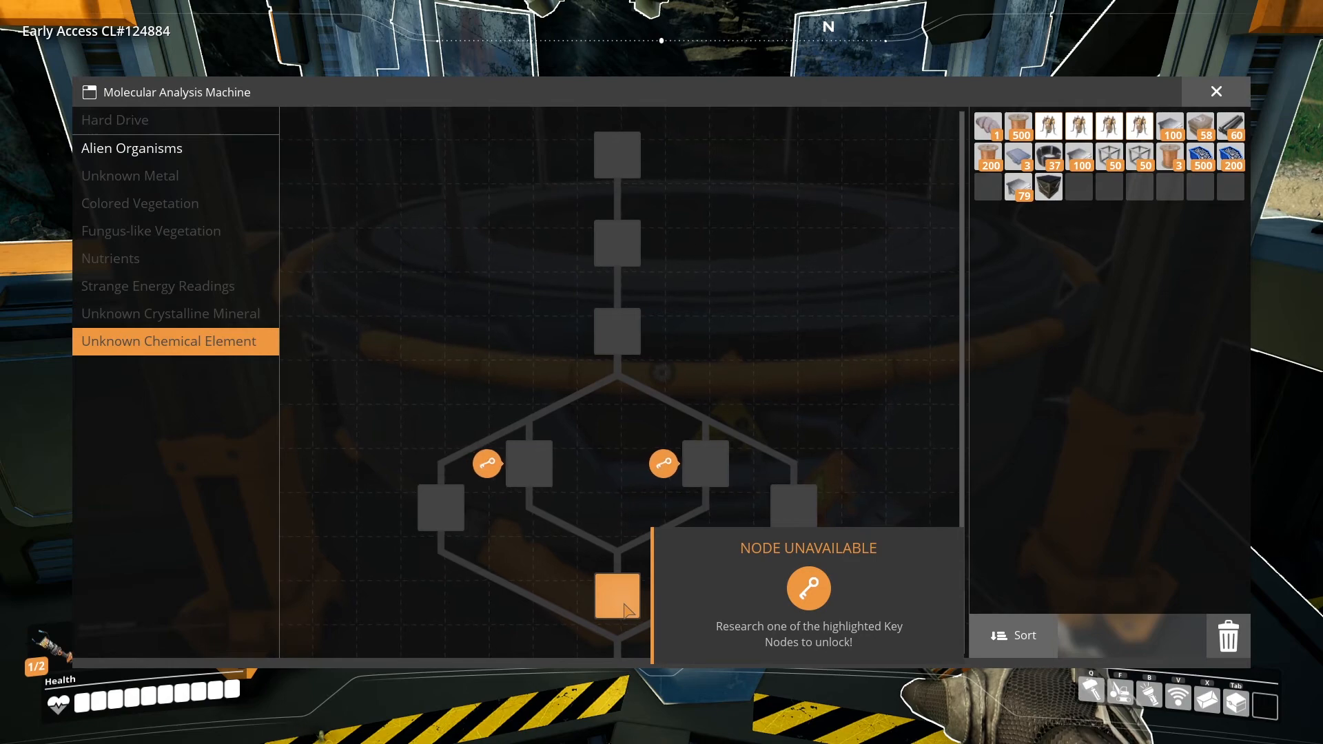
pyautogui.click(1216, 91)
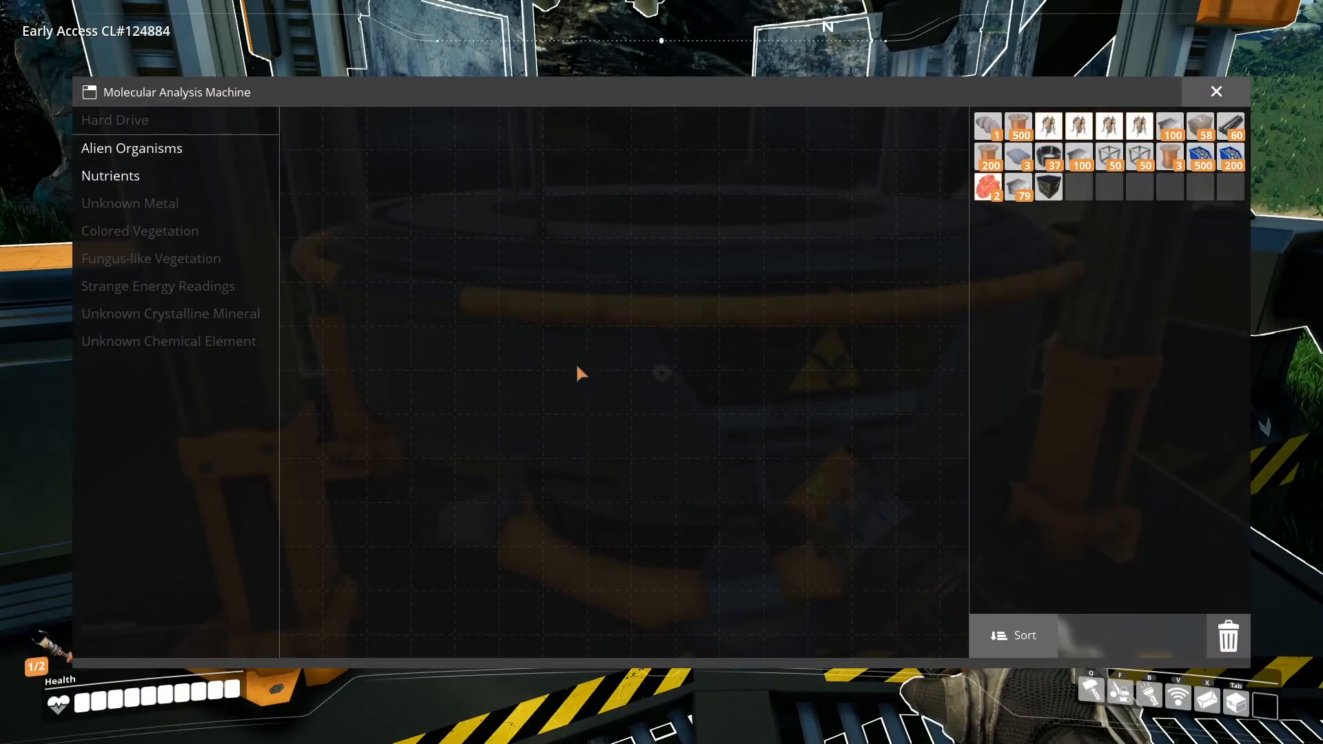
# - Open the Nutrients tree, research Paleberry, and confirm the finished analysis
pyautogui.click(110, 176)
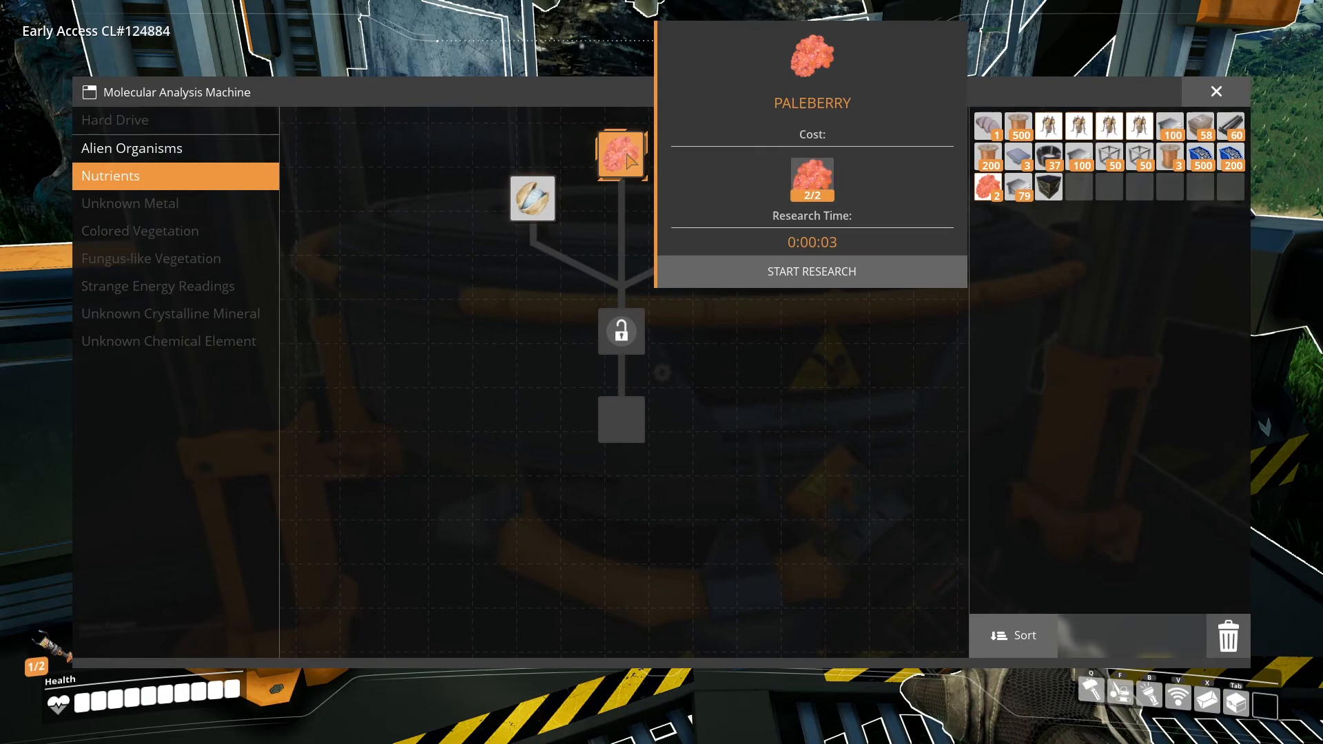
pyautogui.click(811, 271)
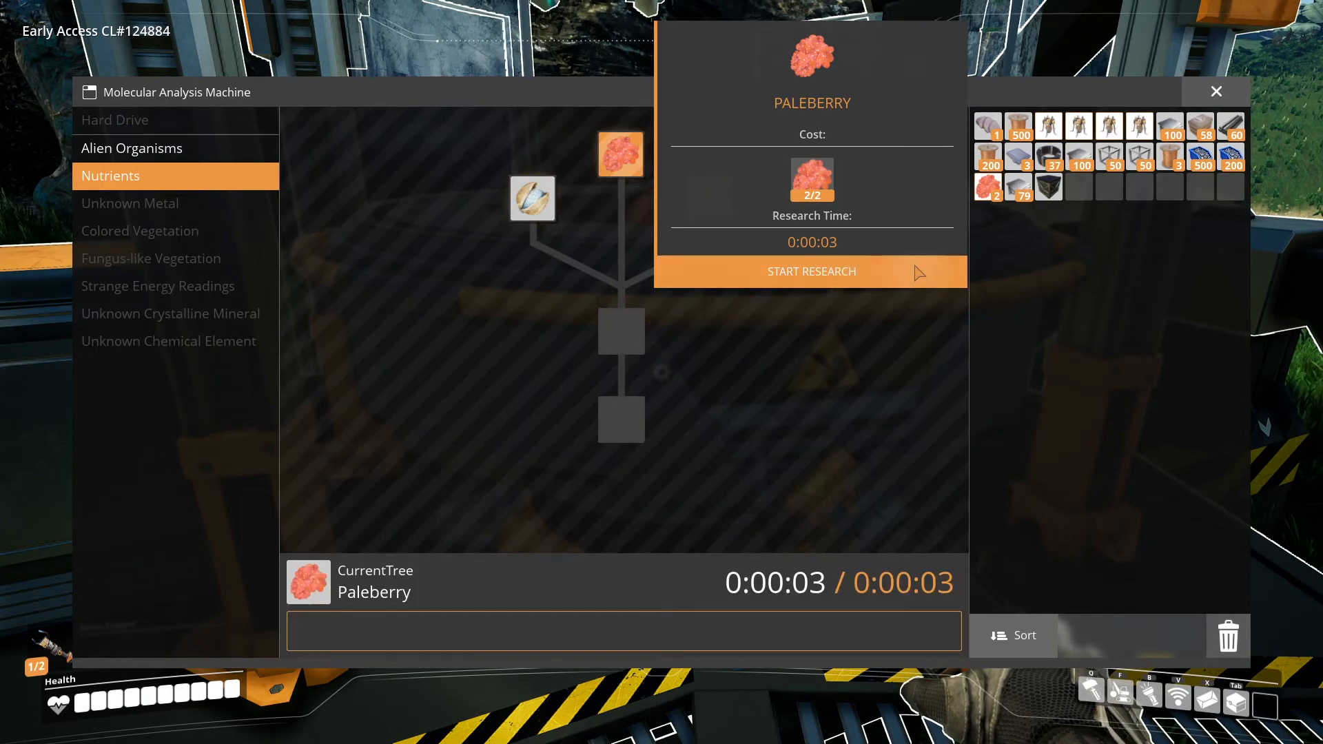
pyautogui.click(812, 272)
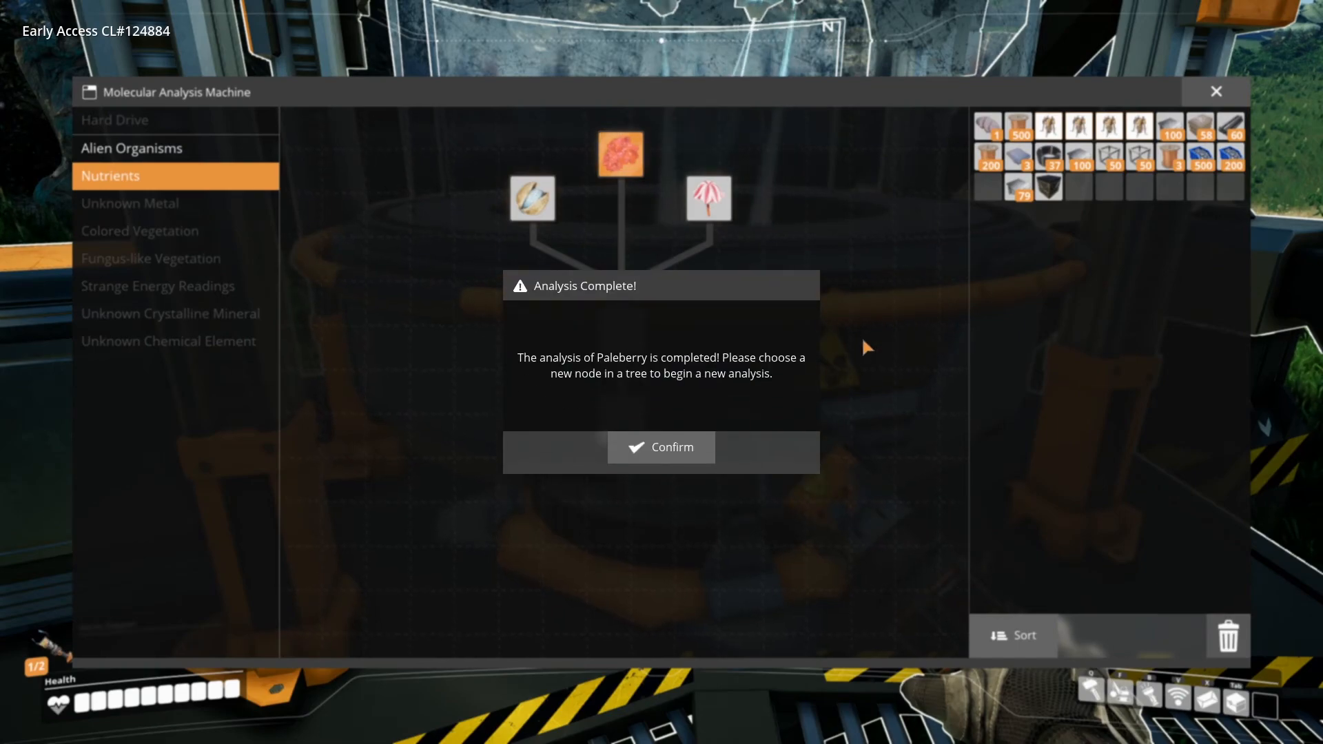
pyautogui.click(661, 447)
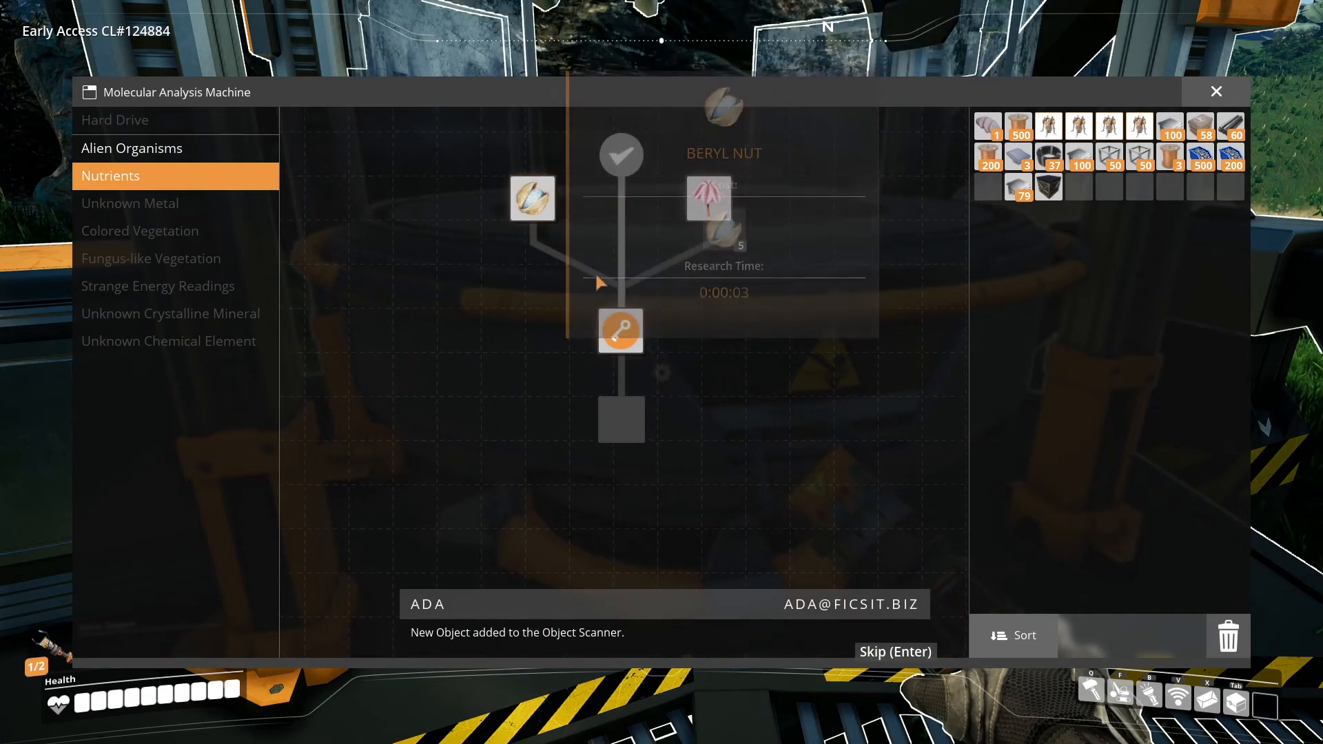
pyautogui.click(1215, 90)
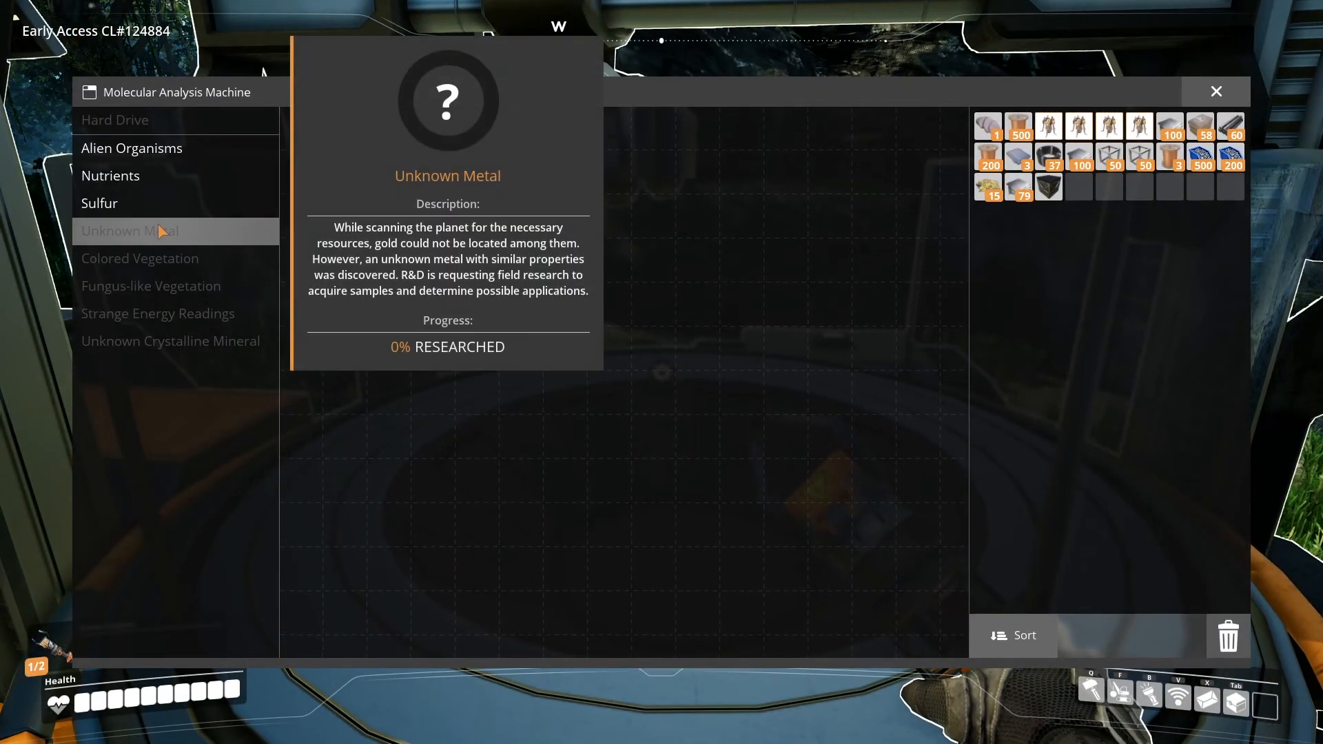
# - Research Sulfur in its tree, confirm the analysis, and skip ADA's resource announcement
pyautogui.click(100, 202)
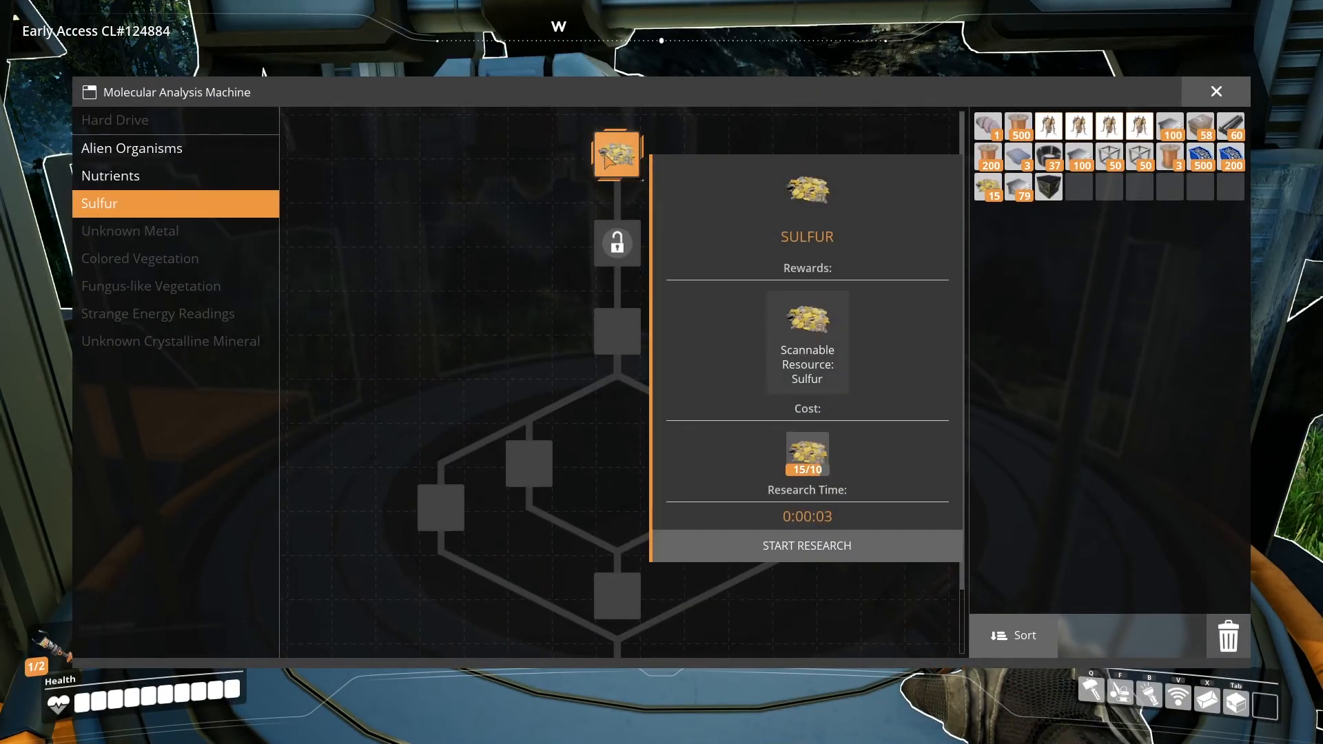
pyautogui.click(806, 546)
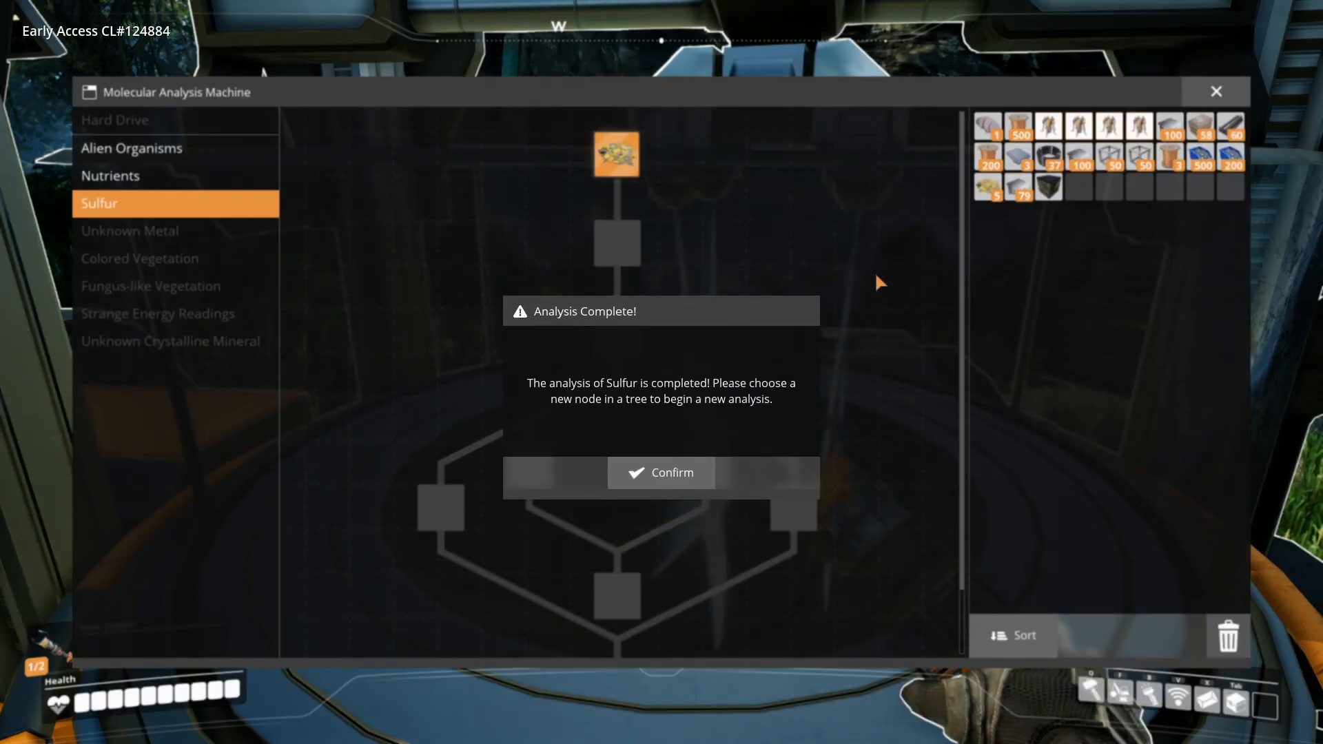
pyautogui.click(660, 472)
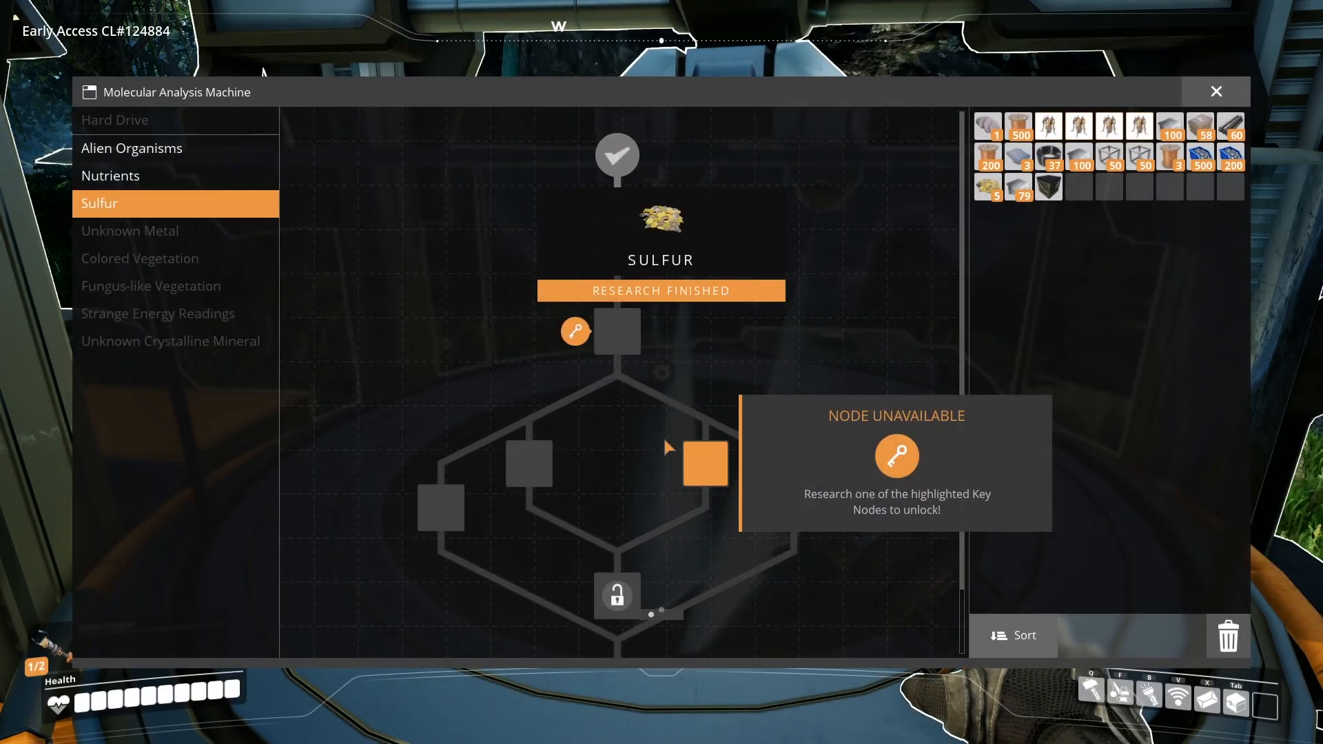
pyautogui.click(575, 332)
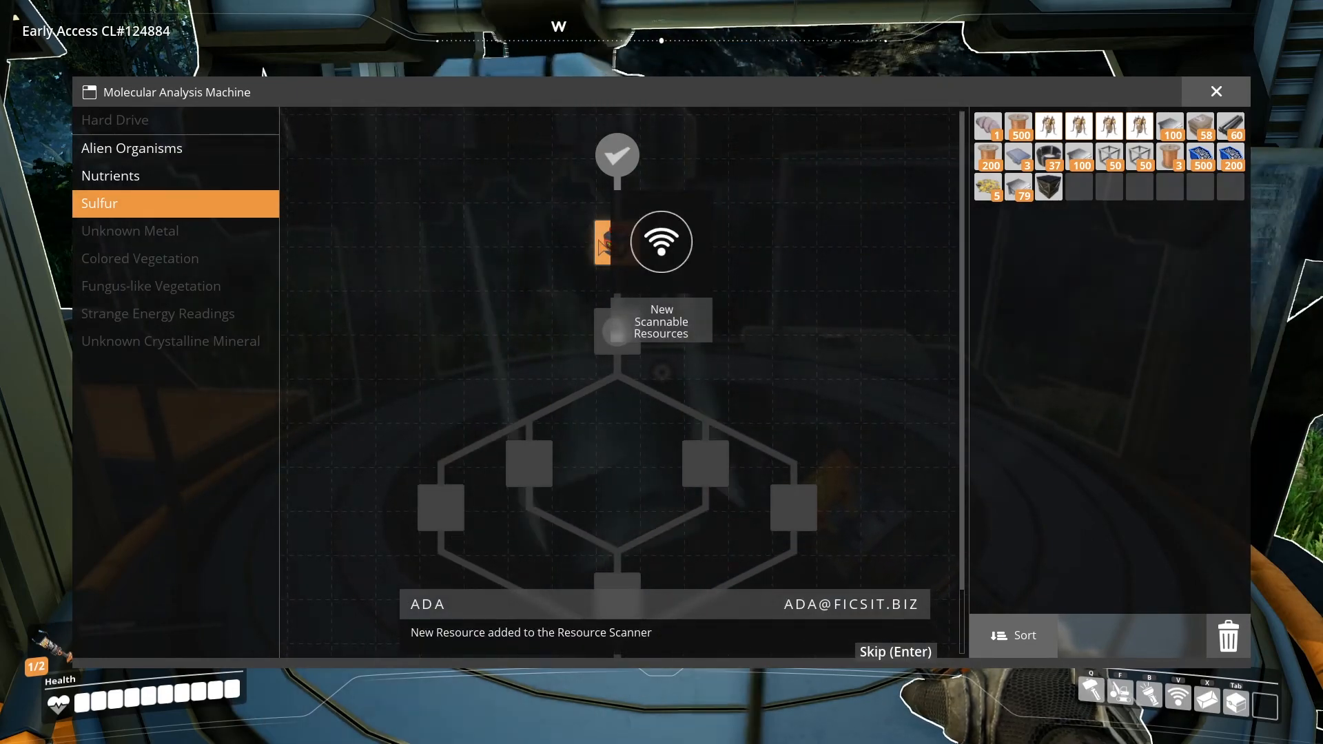
pyautogui.press('Enter')
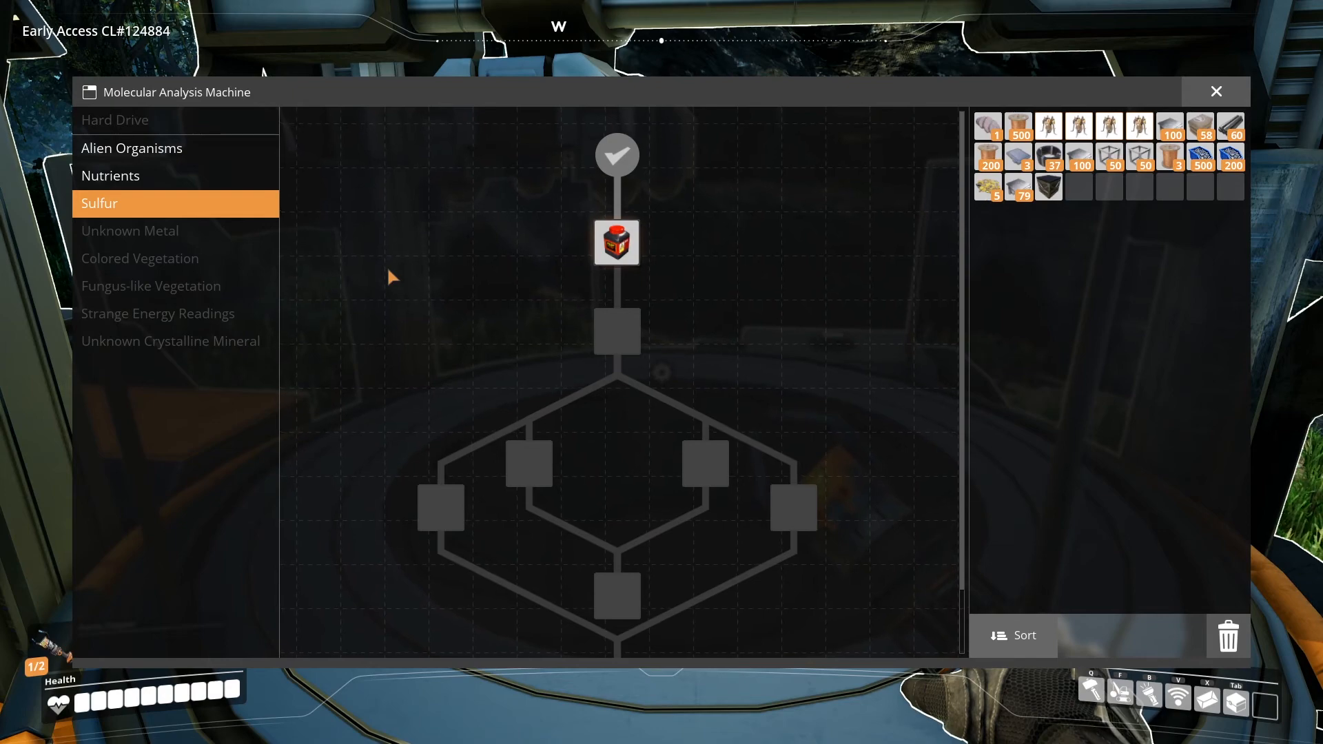
pyautogui.click(1216, 91)
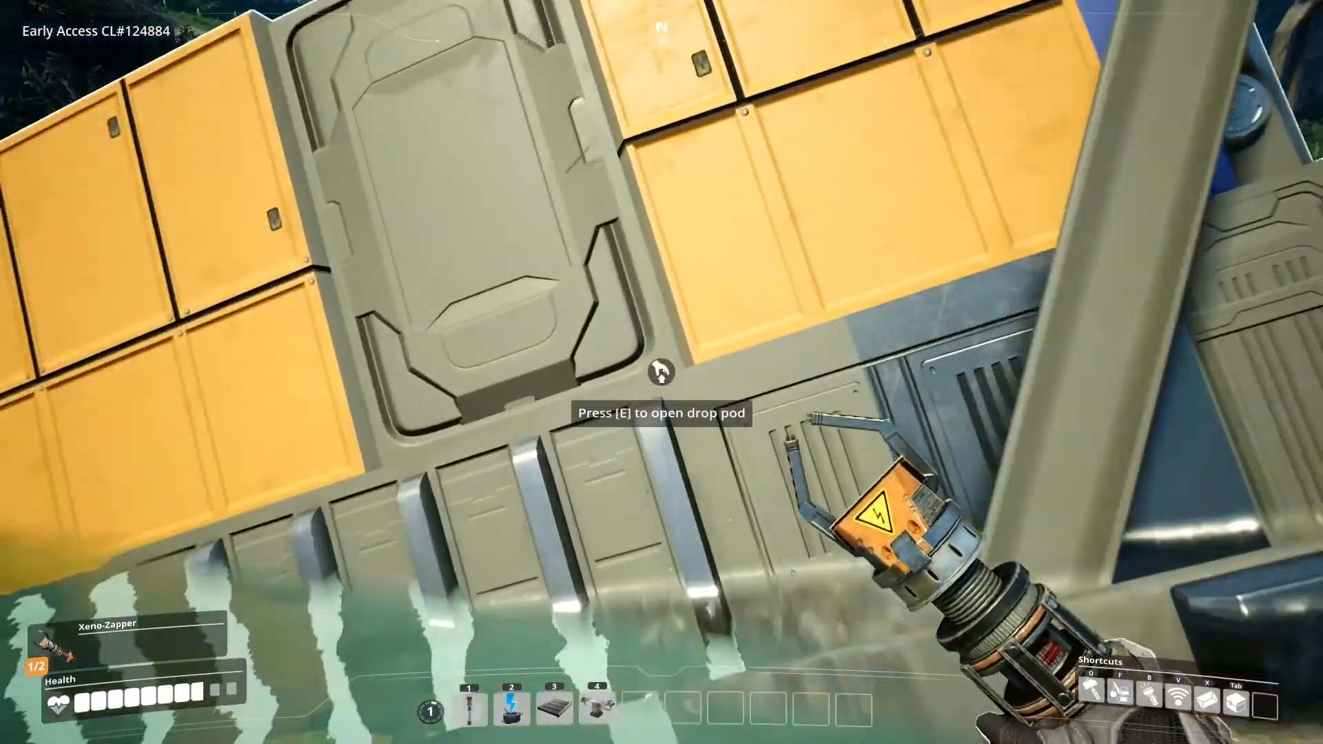
# - Open the crashed drop pod and take the hard drive from its slot
pyautogui.press('e')
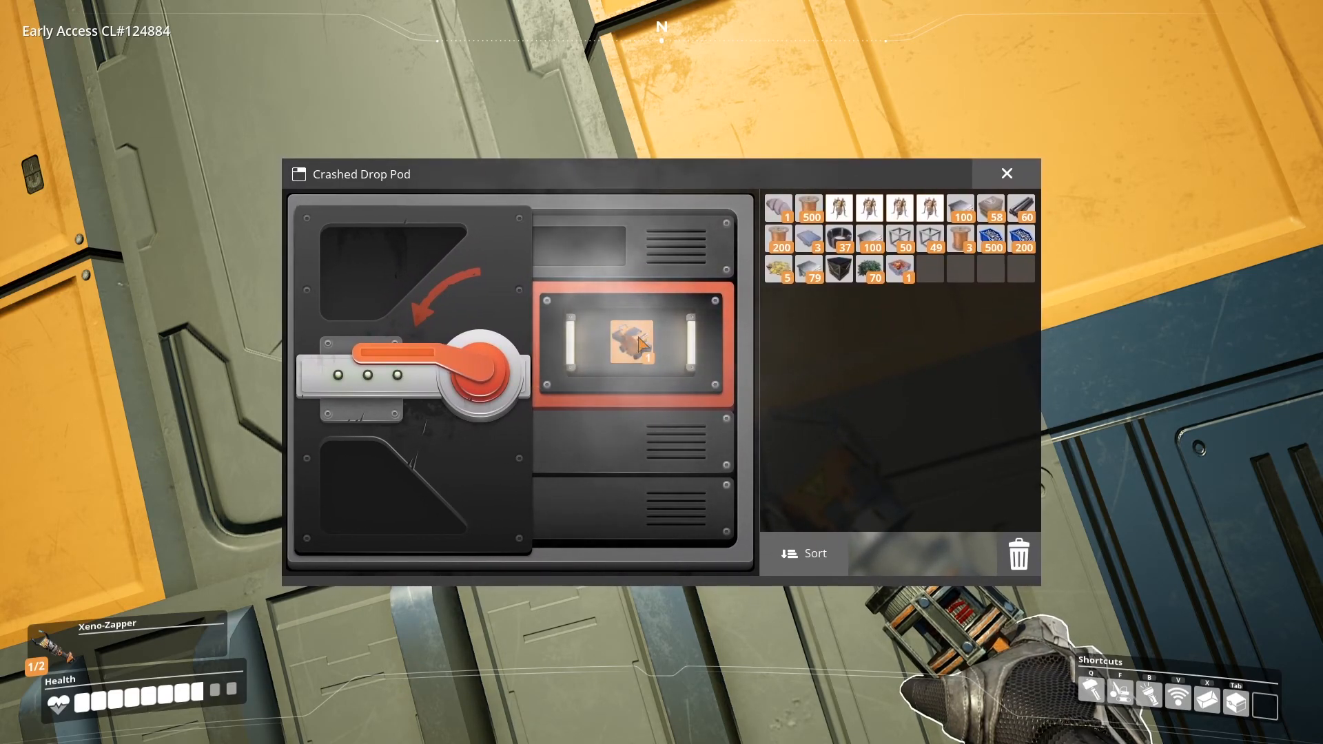
pyautogui.click(631, 343)
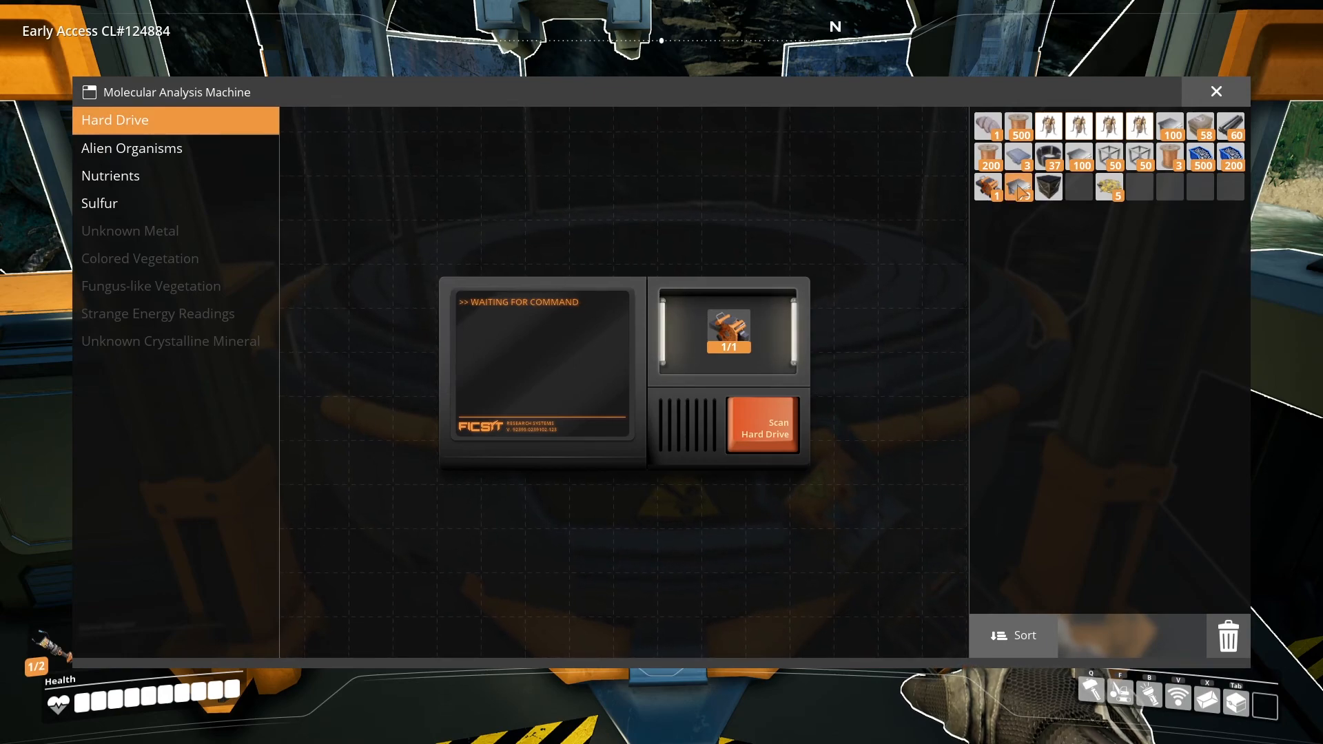
# - Place the hard drive into the M.A.M.'s Hard Drive slot (1/1)
pyautogui.click(763, 425)
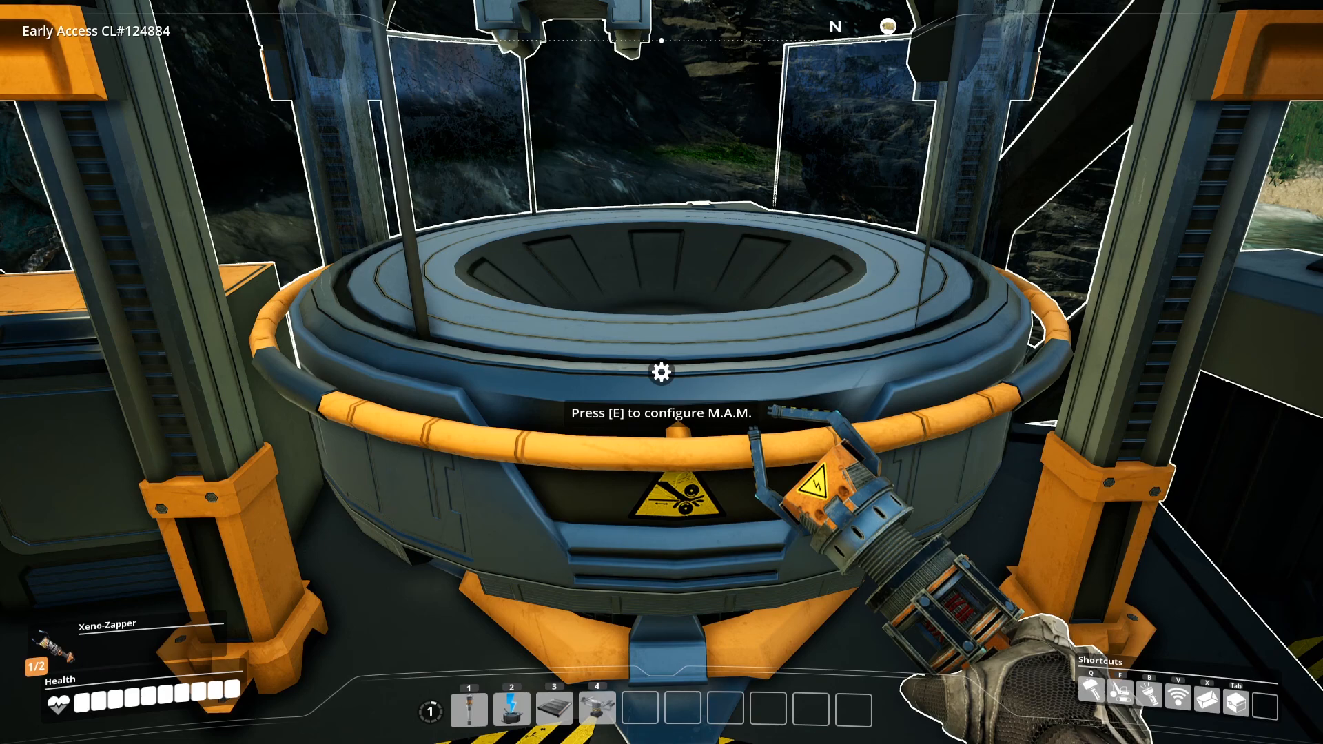
# - Create a new save named 'Before hardd' and confirm it succeeded
pyautogui.press('Escape')
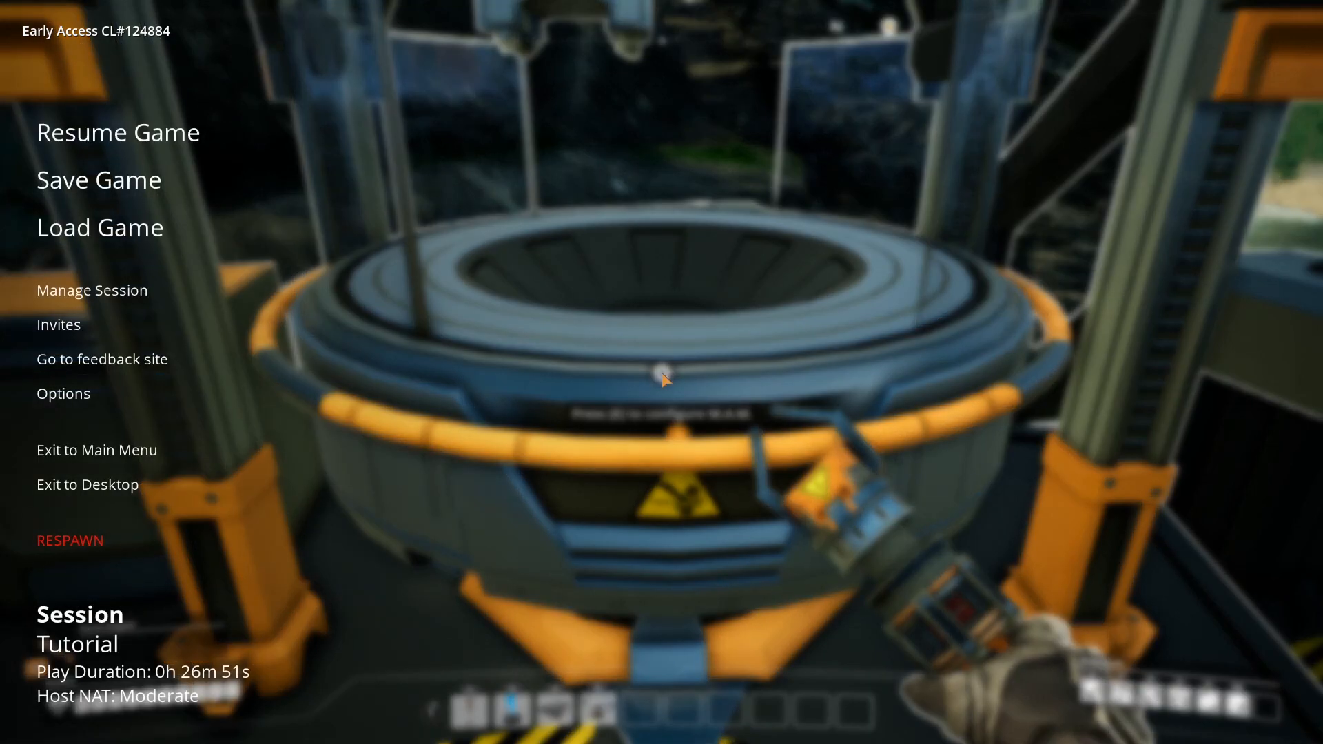
pyautogui.click(97, 180)
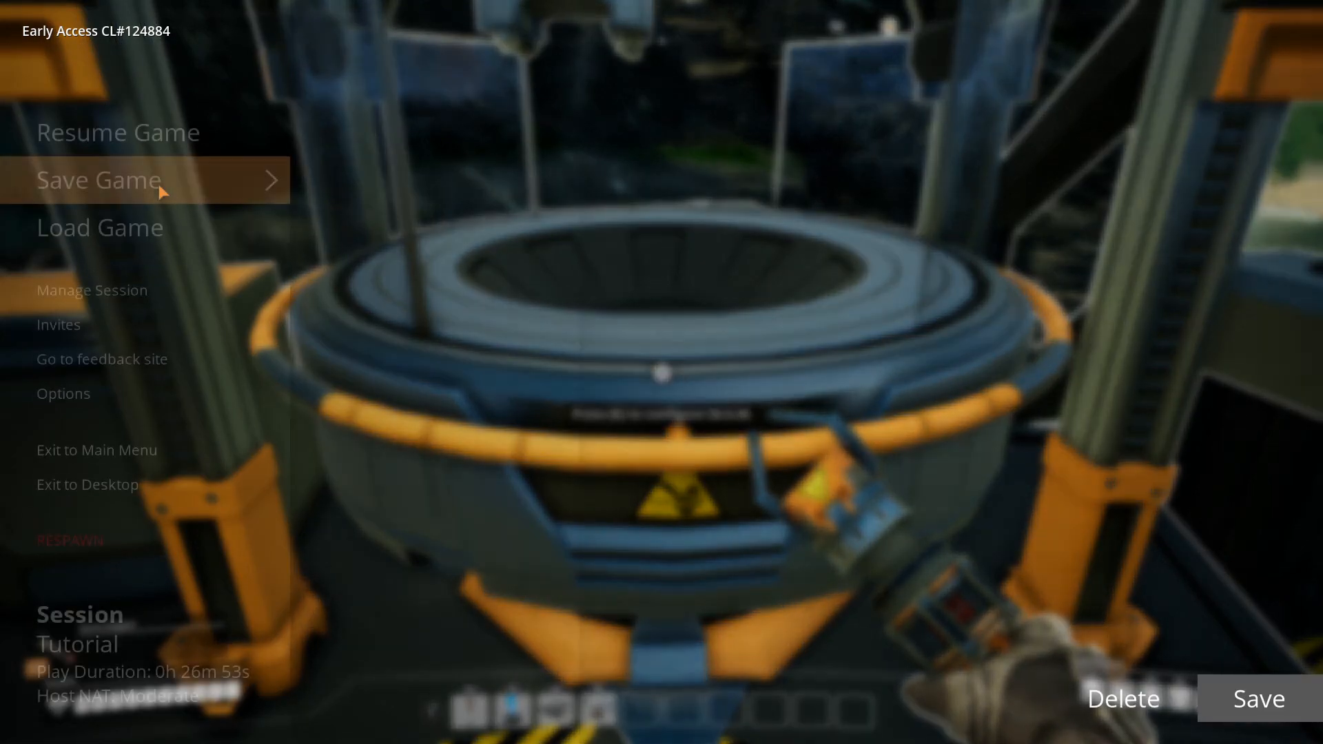
pyautogui.click(98, 180)
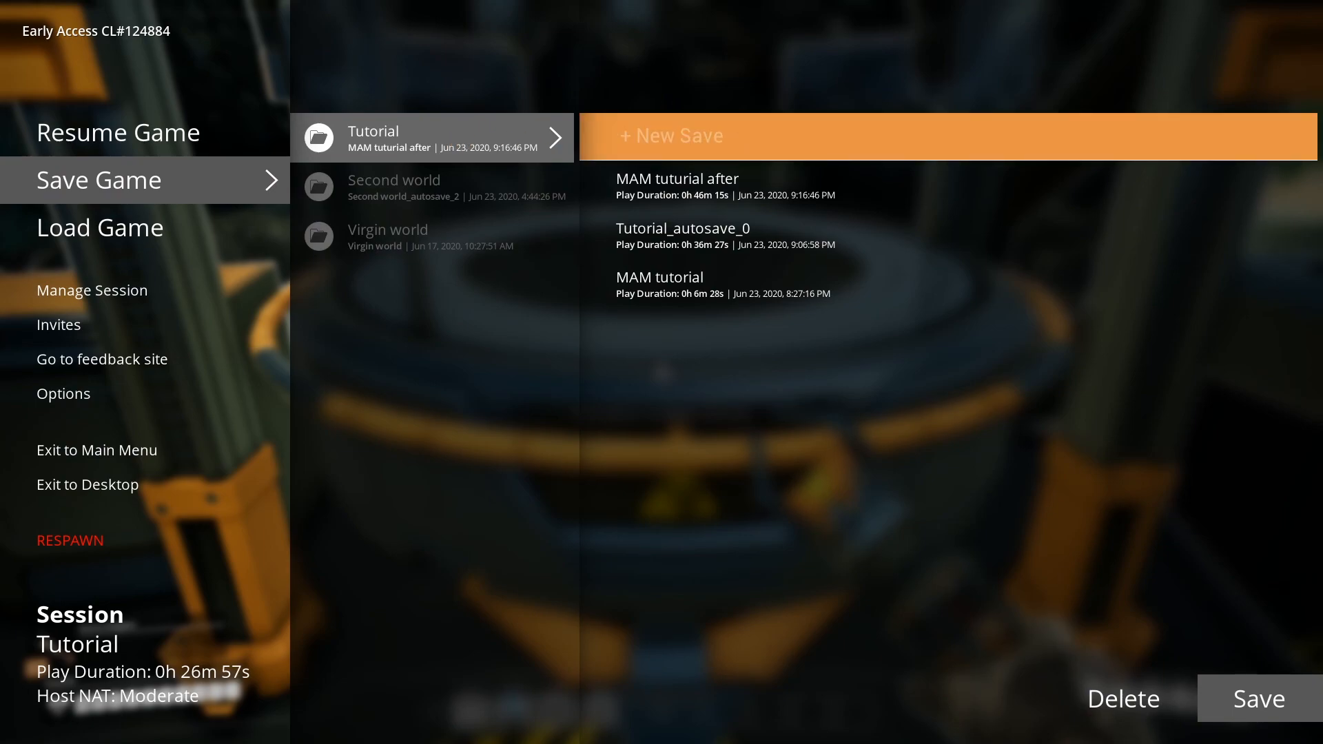
pyautogui.write('B')
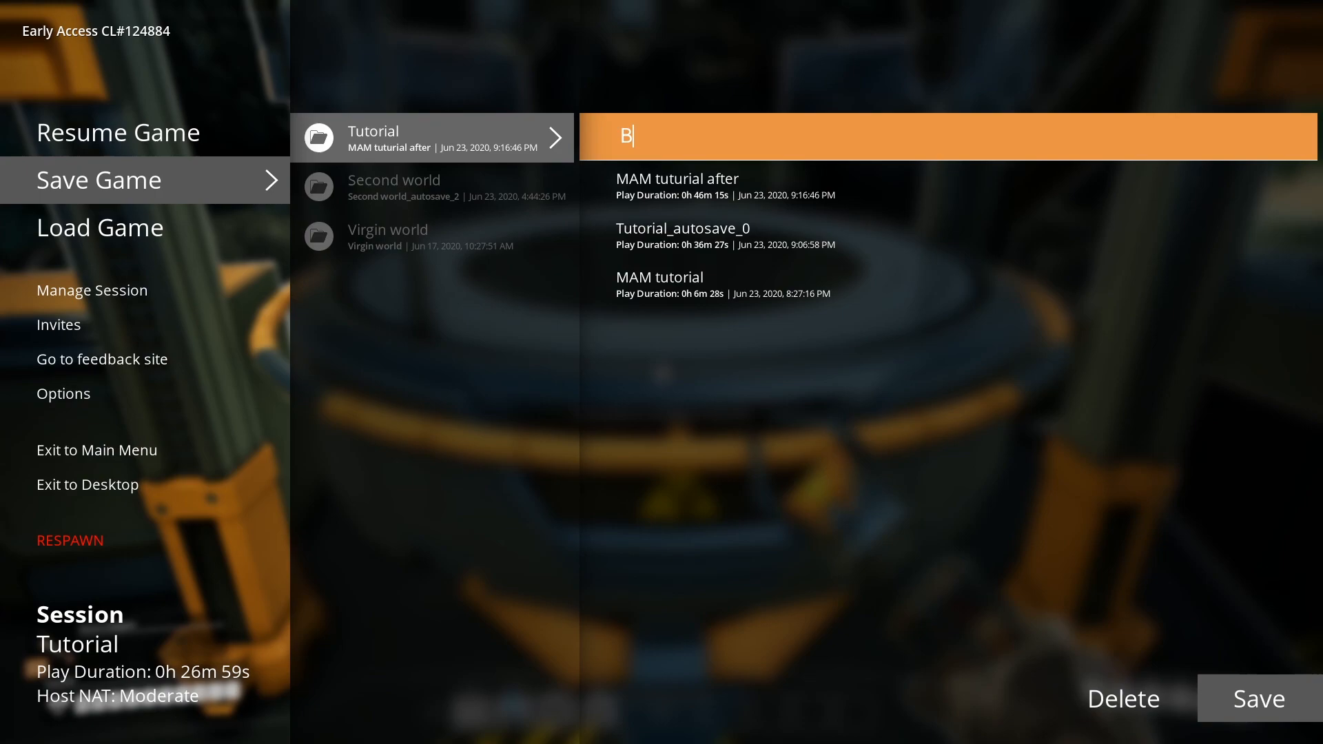
pyautogui.write('efore hardd')
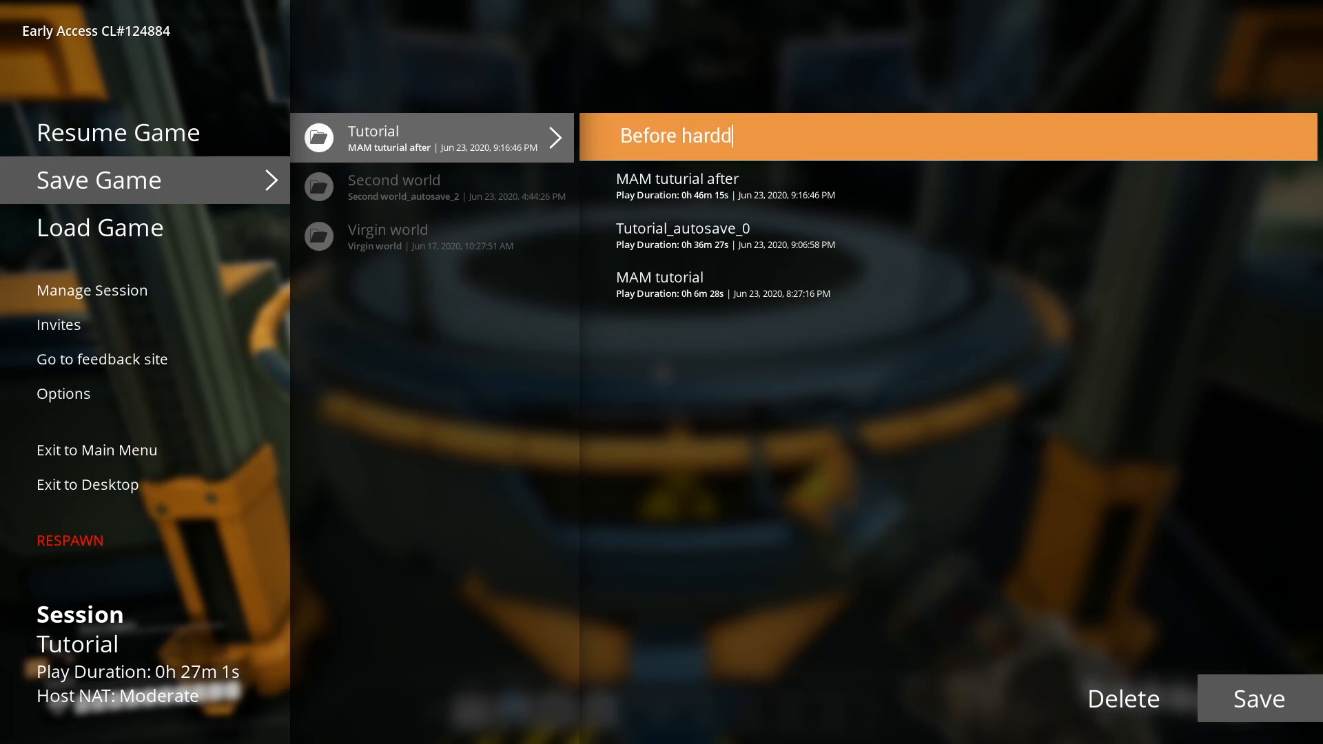
pyautogui.click(1258, 698)
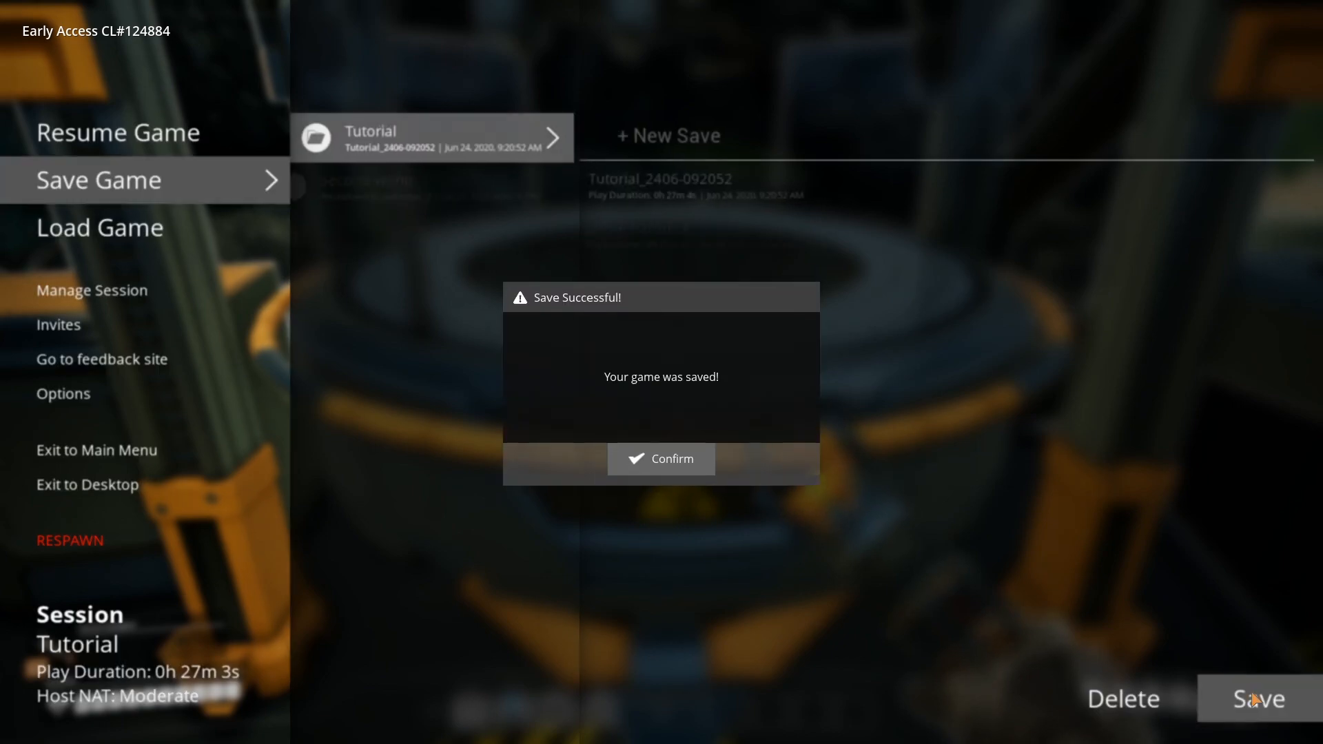
pyautogui.click(661, 459)
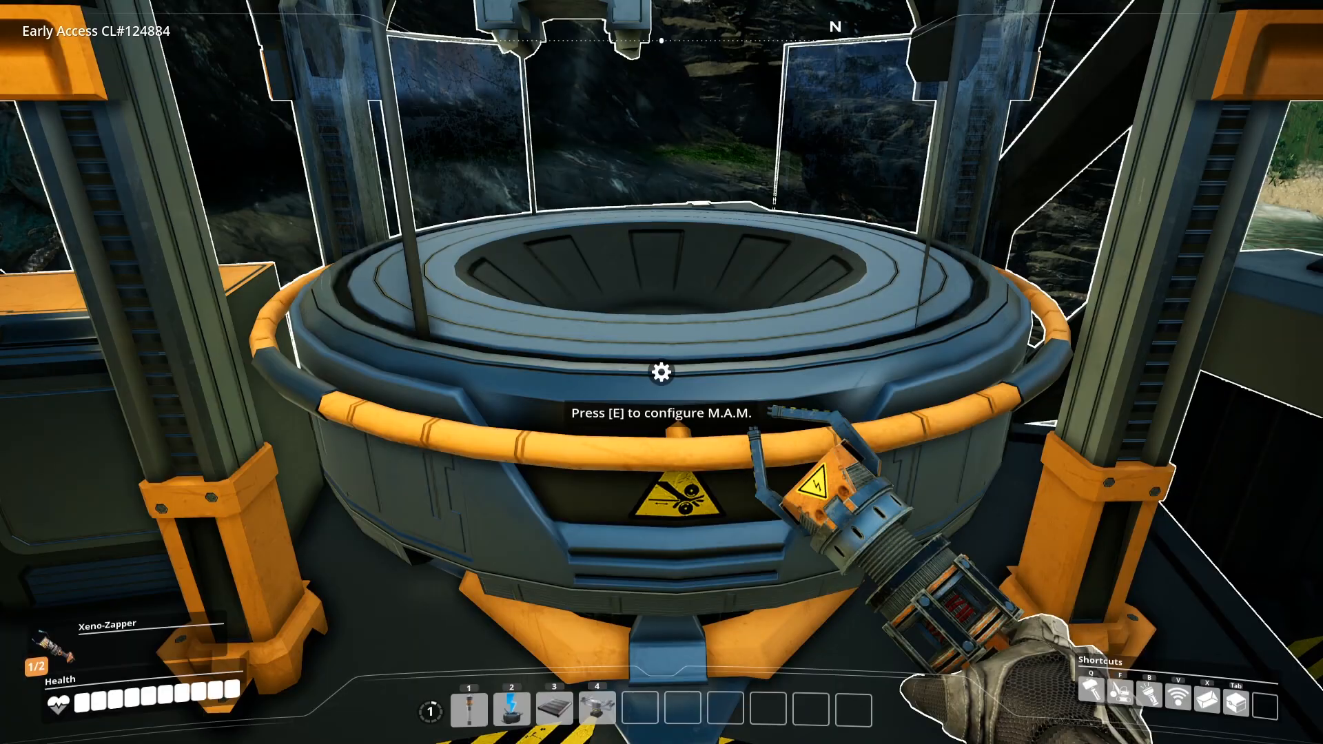